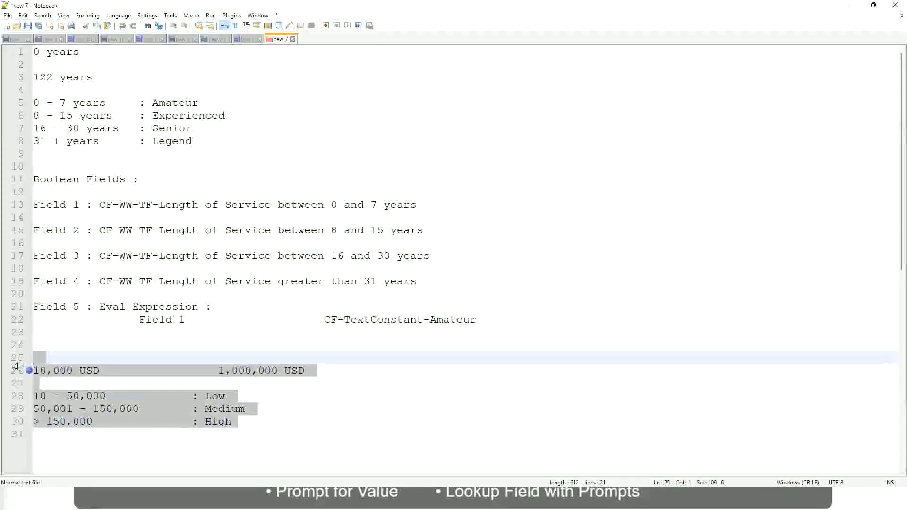
# - Write the rule line 'If the First name starts with : A - G : "A Listers"' with clean quotes
pyautogui.write('If the First name starts with : g')
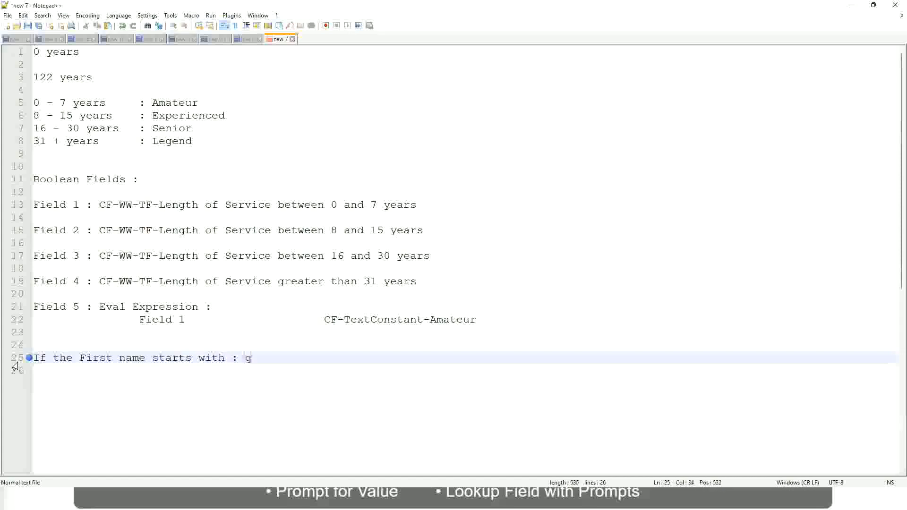
pyautogui.write('A -')
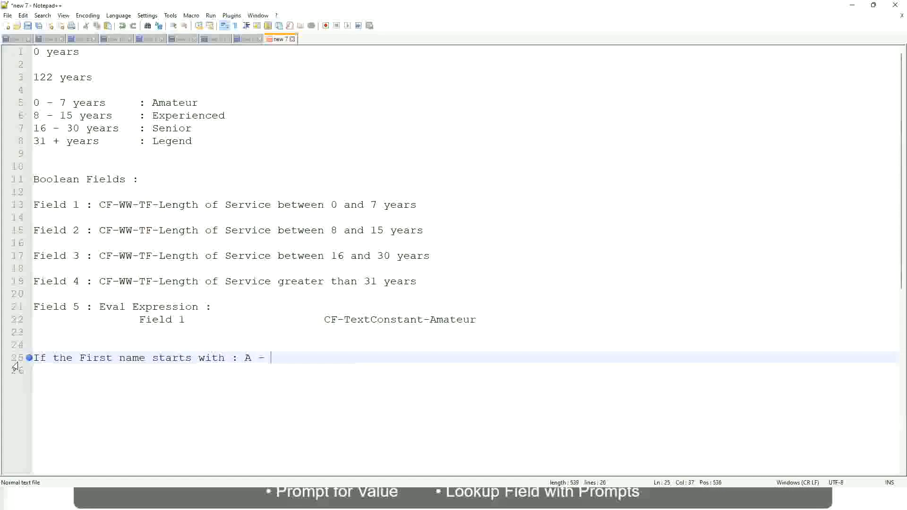
pyautogui.write('G :')
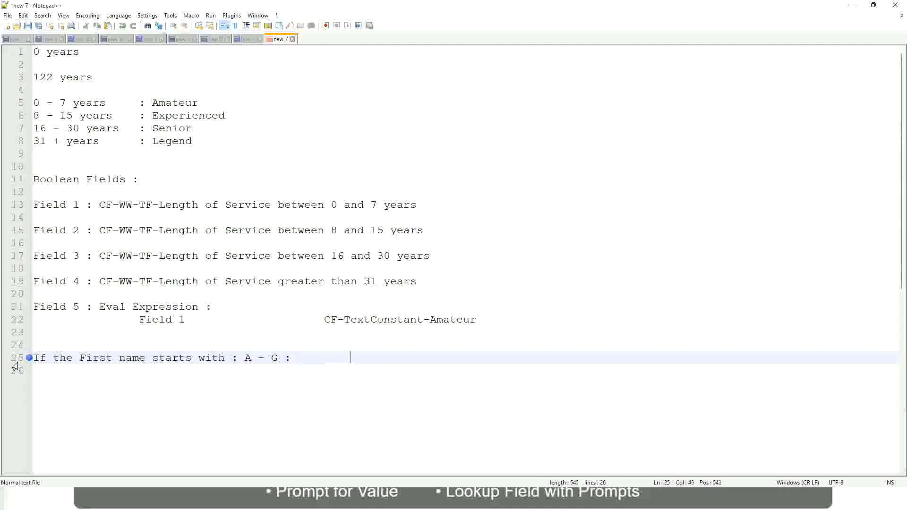
pyautogui.write('A II')
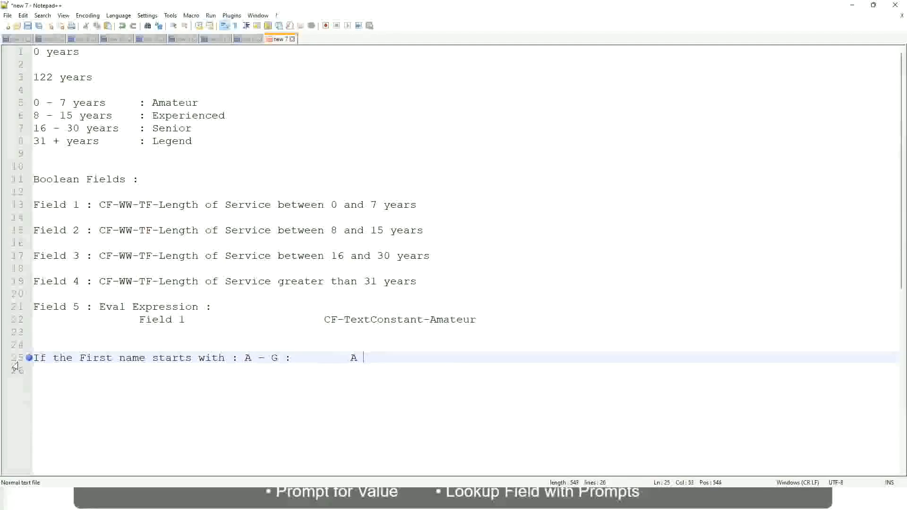
pyautogui.write('Listers')
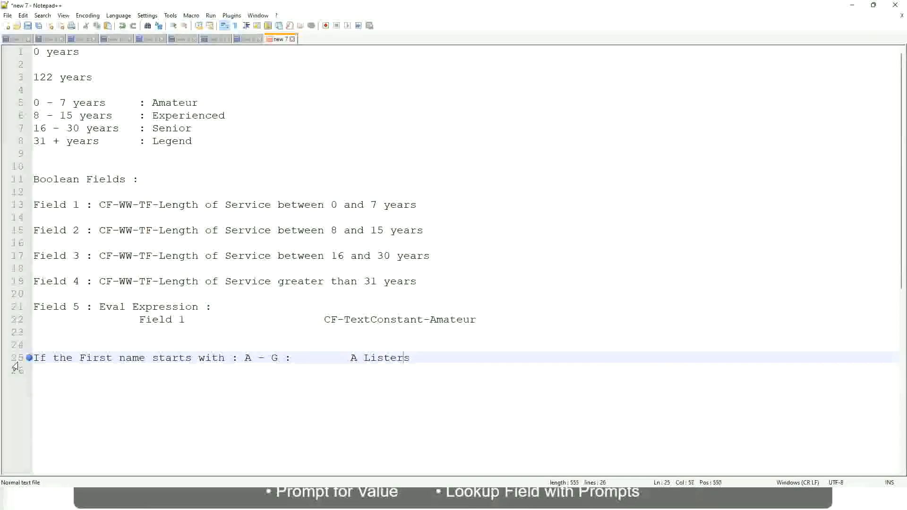
pyautogui.write('""')
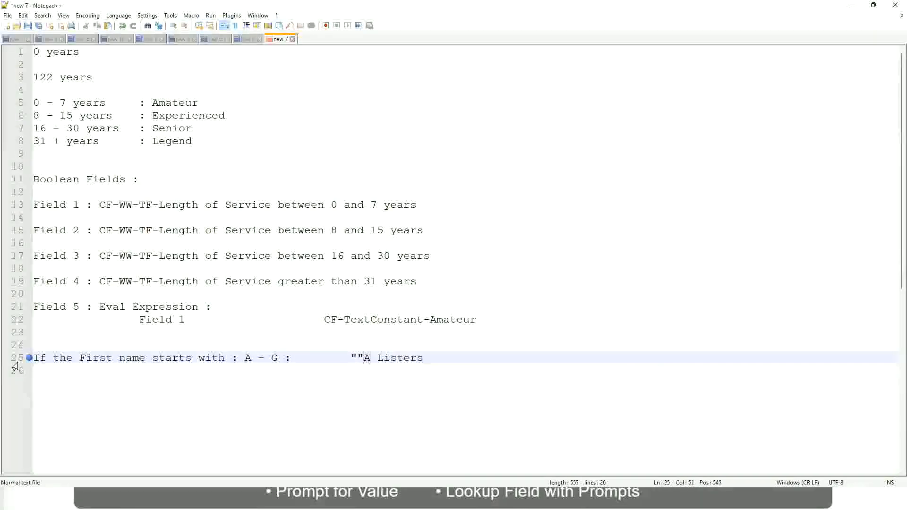
pyautogui.press('Backspace')
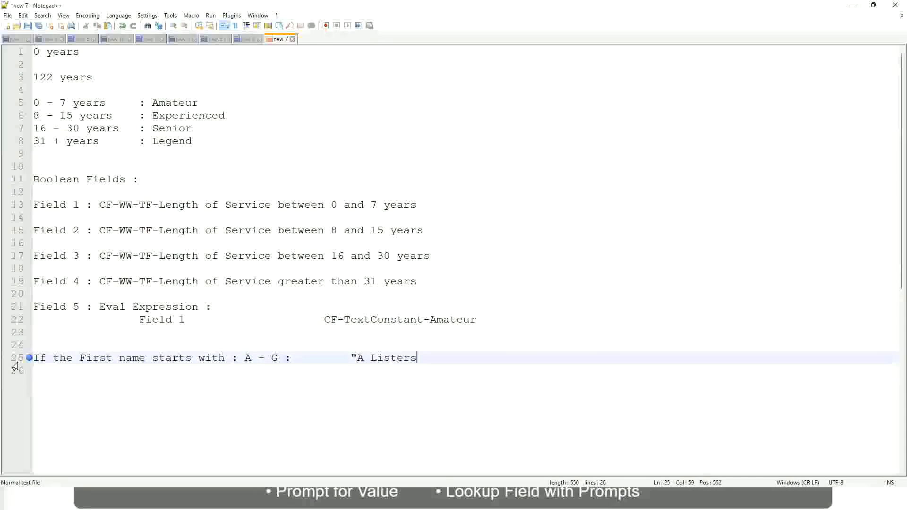
pyautogui.write('""')
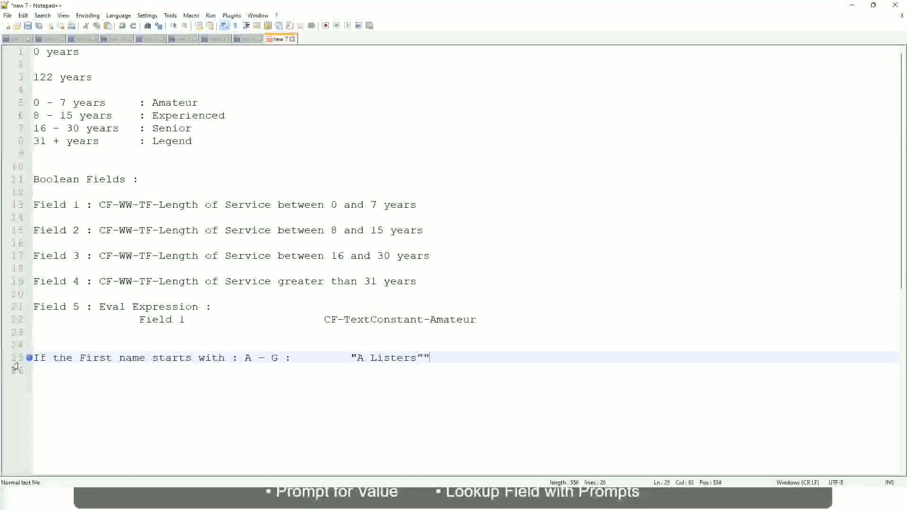
pyautogui.press('backspace')
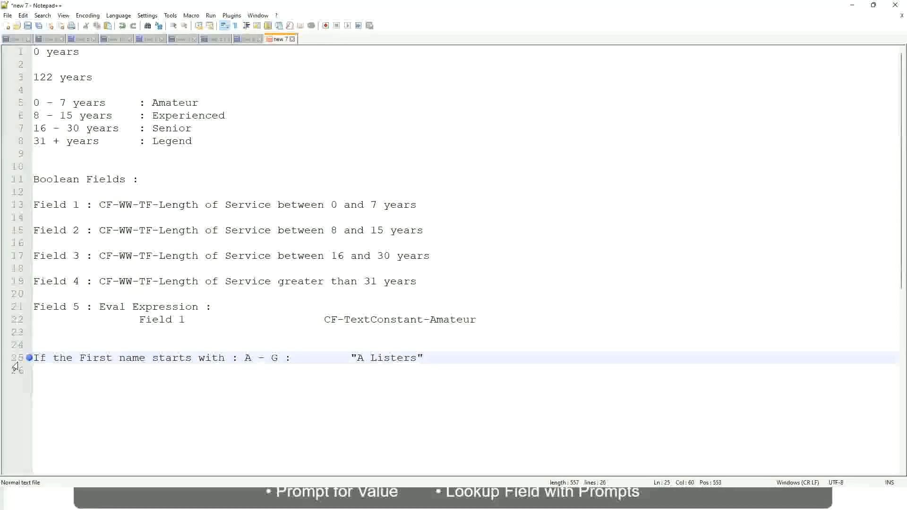
pyautogui.press('Enter')
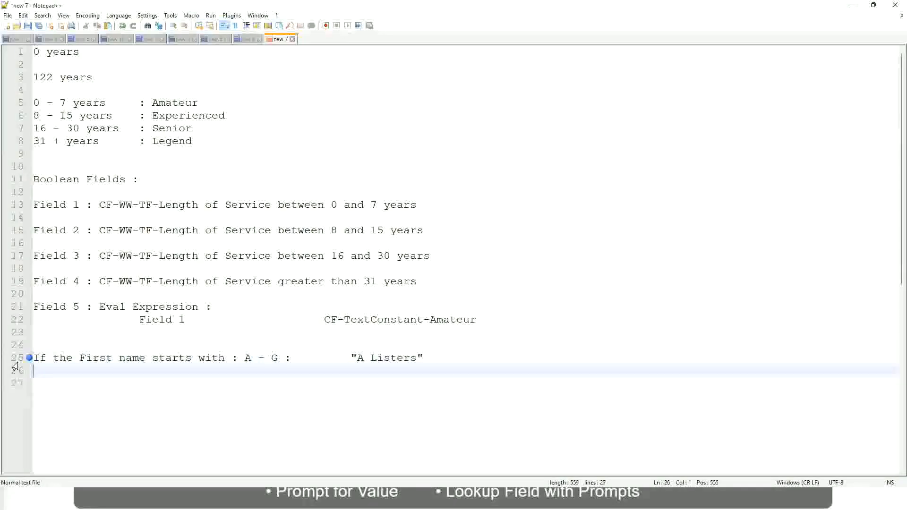
# - Add the rule line H - P : "His Majesty"
pyautogui.write('H - P')
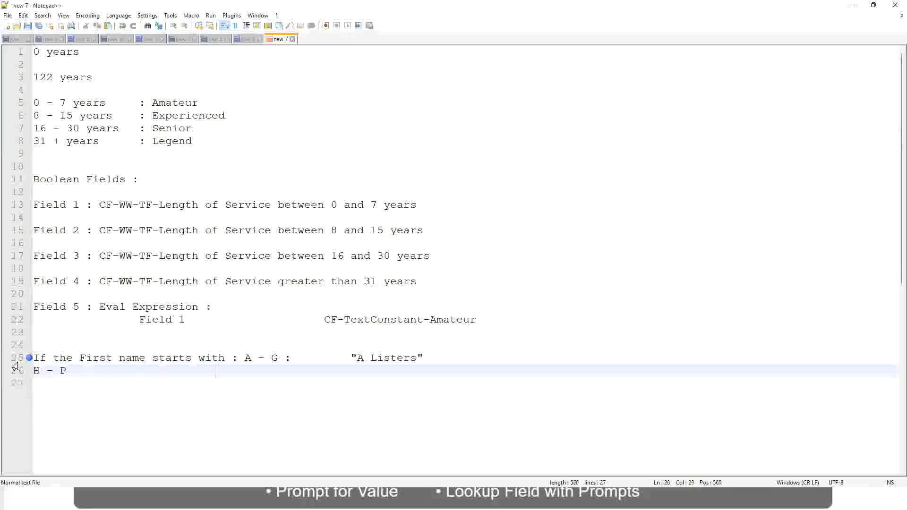
pyautogui.write(':')
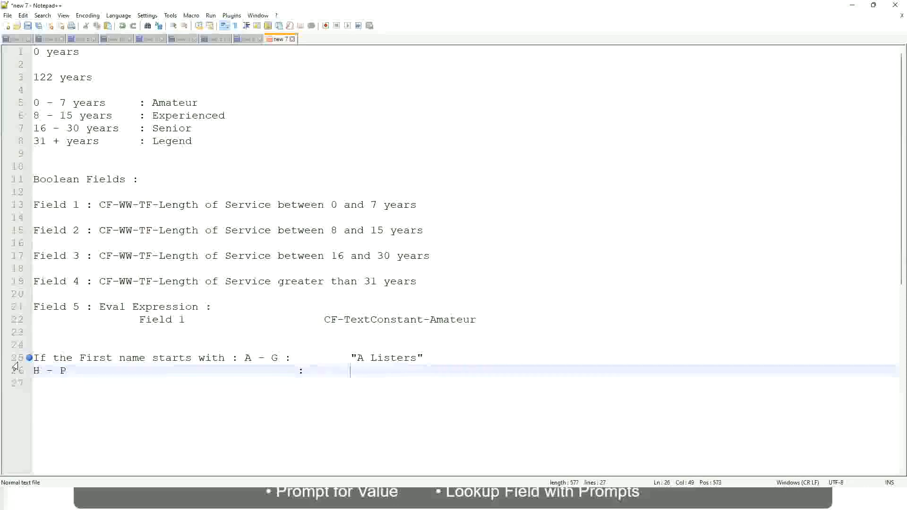
pyautogui.write('"His Maje')
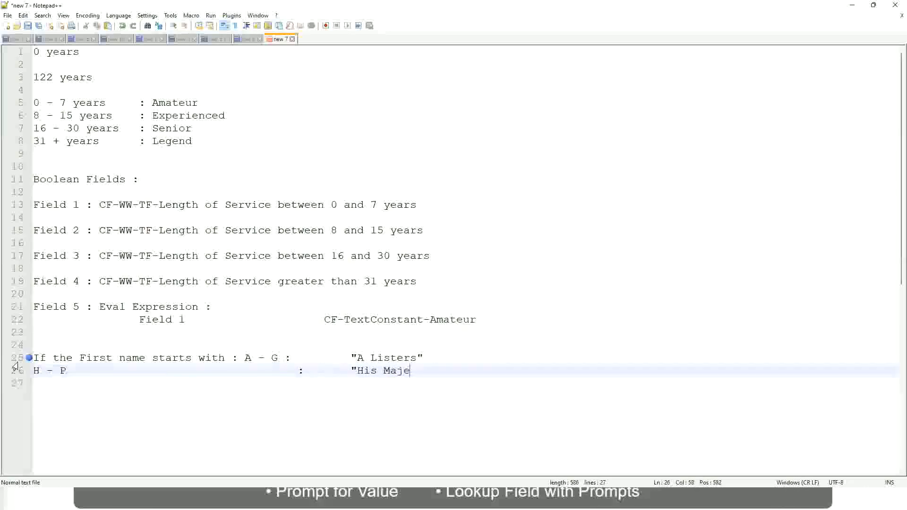
pyautogui.write('sty')
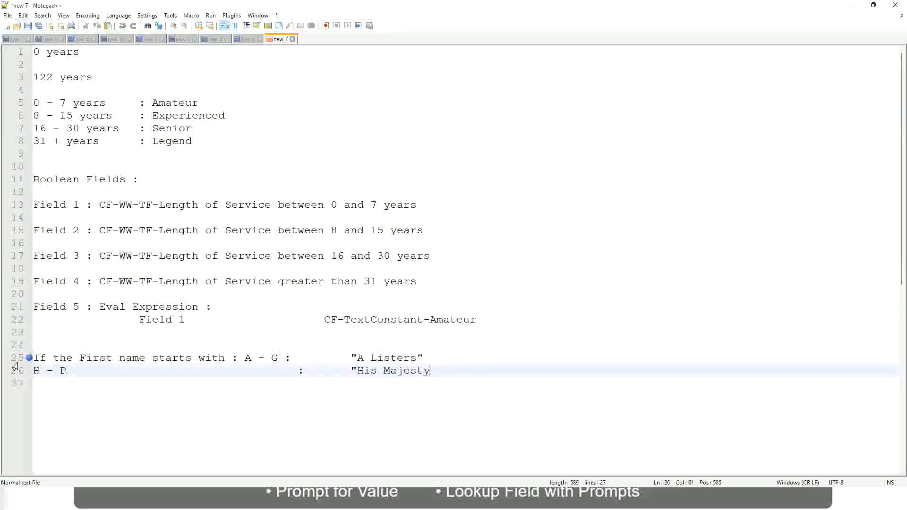
pyautogui.write('""')
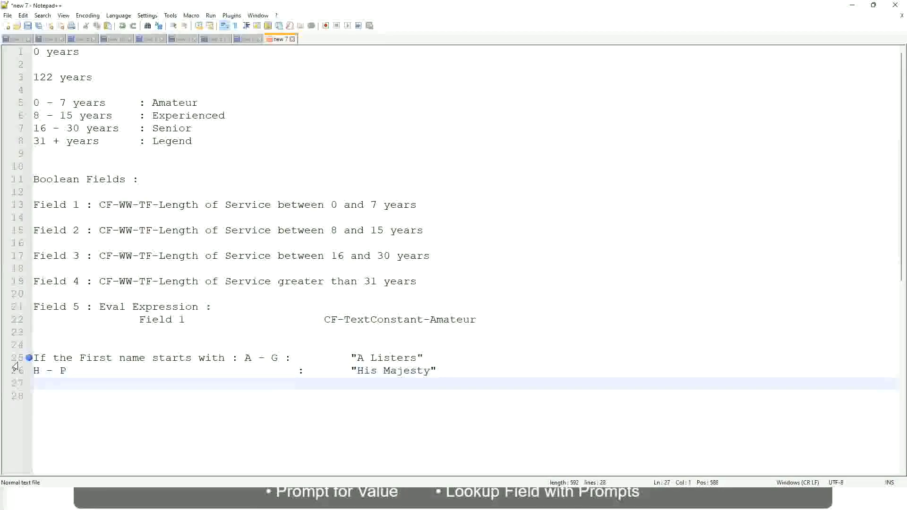
# - Add the rule line L - Z : "Lords" without the duplicated closing quote
pyautogui.write('L - Z')
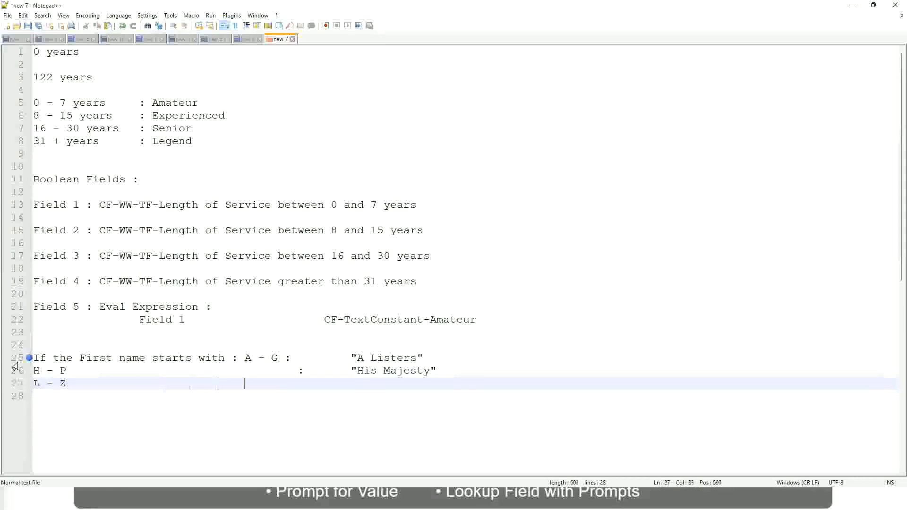
pyautogui.write(':')
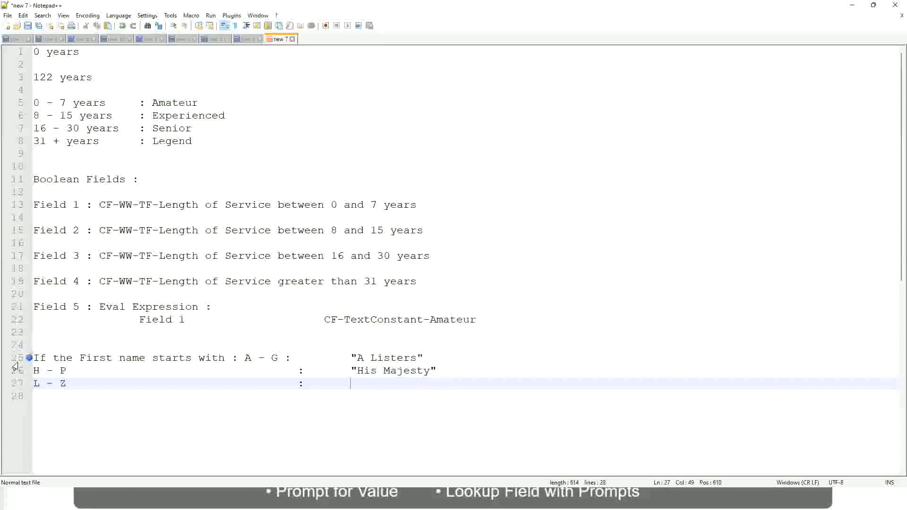
pyautogui.write('"Lords')
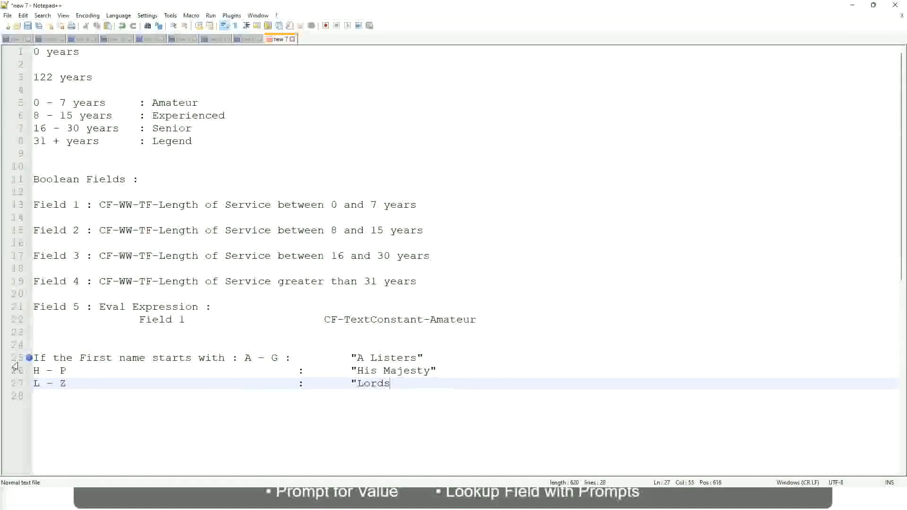
pyautogui.write('""')
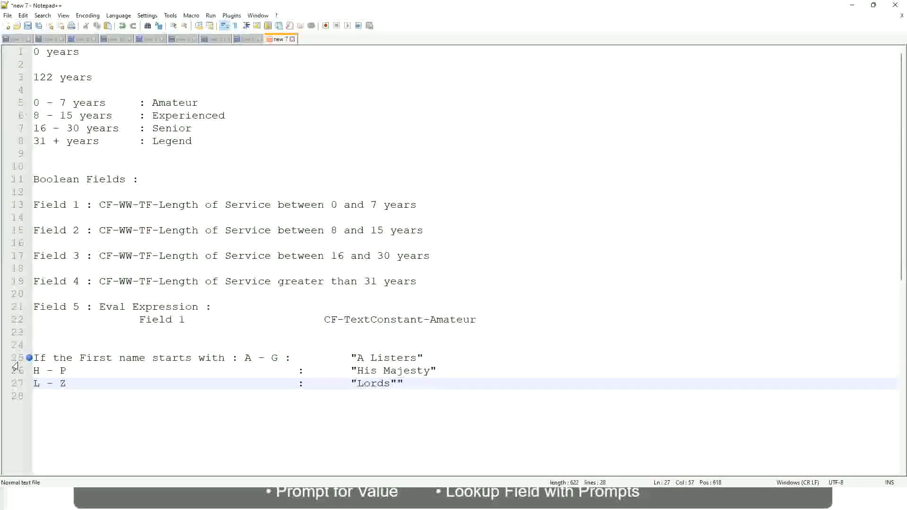
pyautogui.press('Backspace')
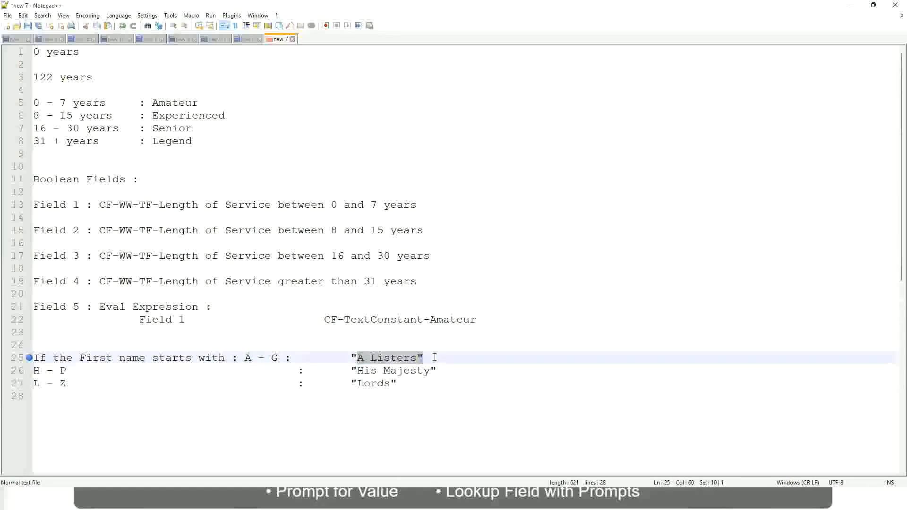
pyautogui.click(342, 375)
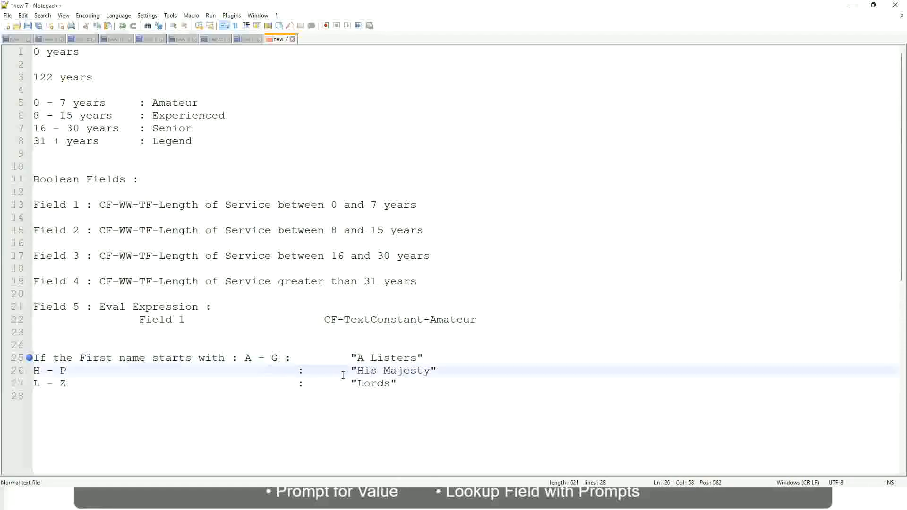
pyautogui.click(416, 383)
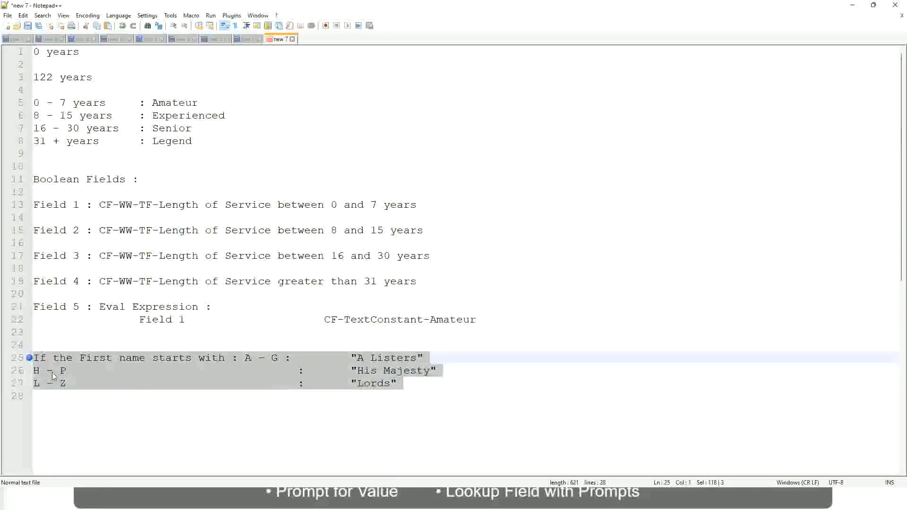
# - Replace the first-name rules with a condition: Management Level is Manager or Above
pyautogui.press('Delete')
pyautogui.write('If')
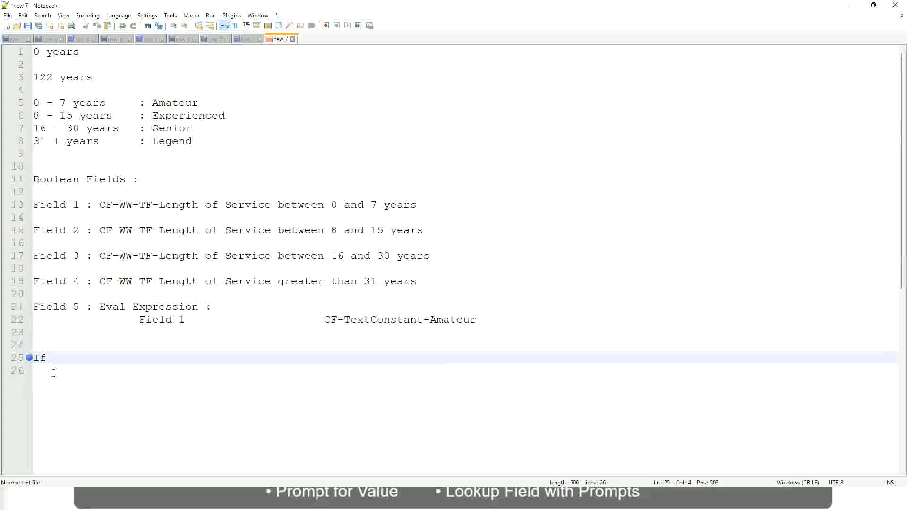
pyautogui.write('Prior')
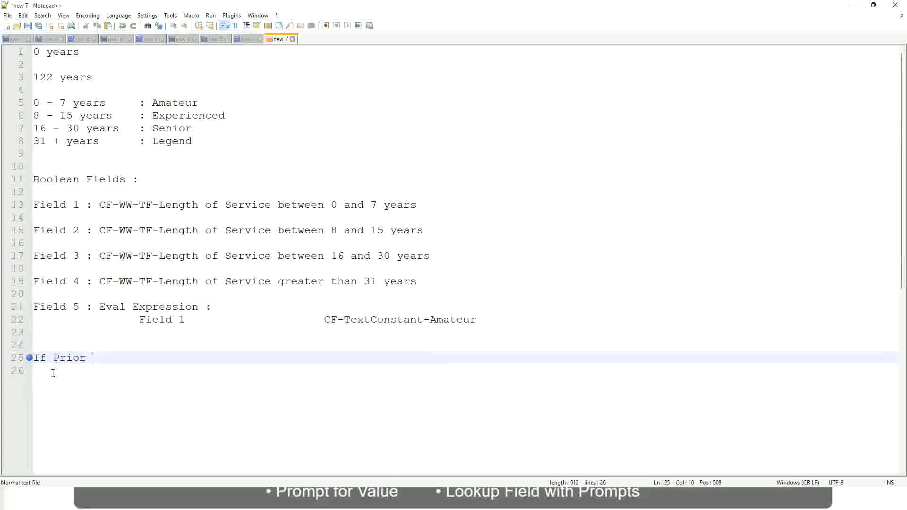
pyautogui.write('Ex')
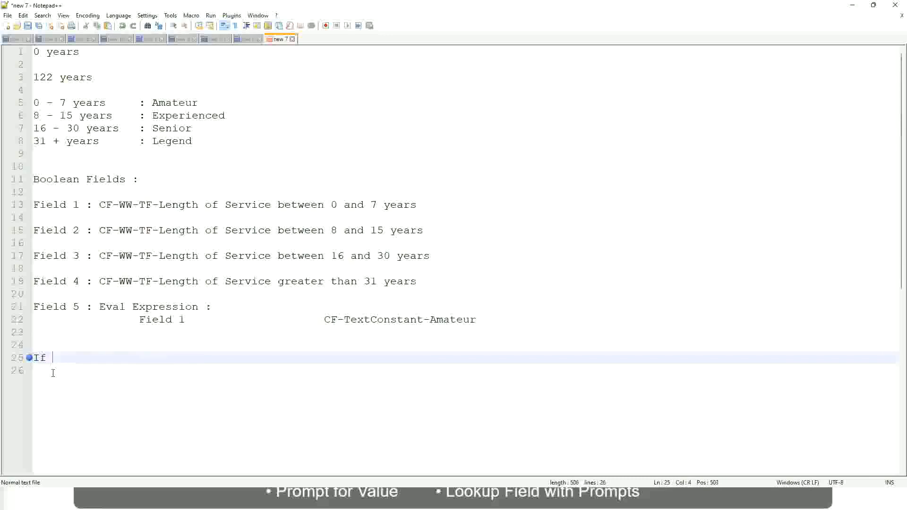
pyautogui.write('Job Profile is')
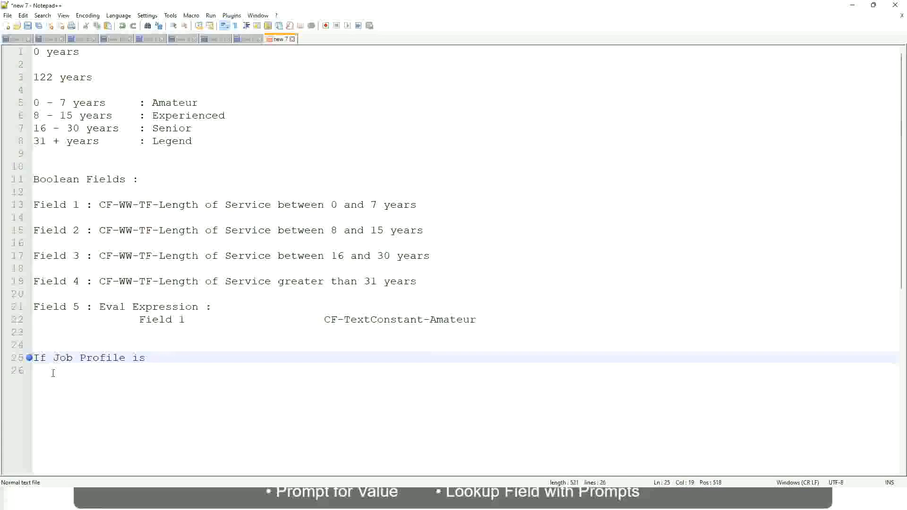
pyautogui.write(': Manager')
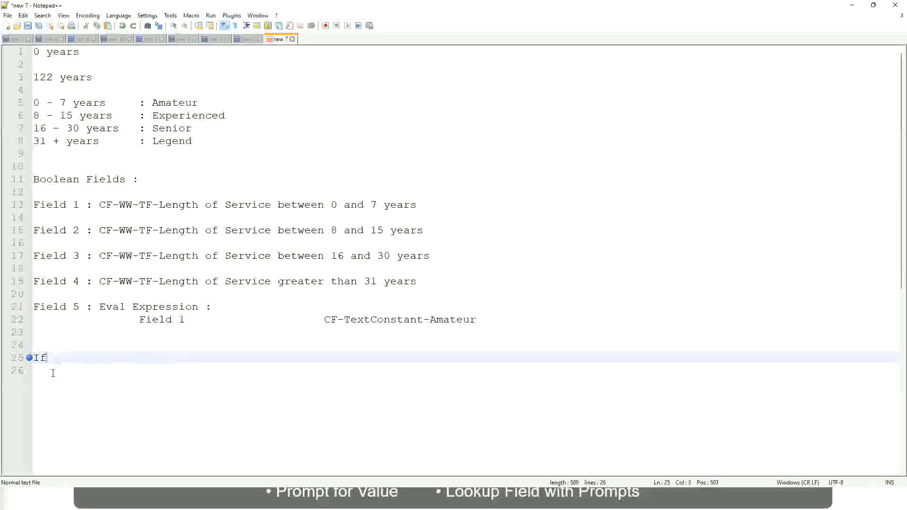
pyautogui.write('Management Level is')
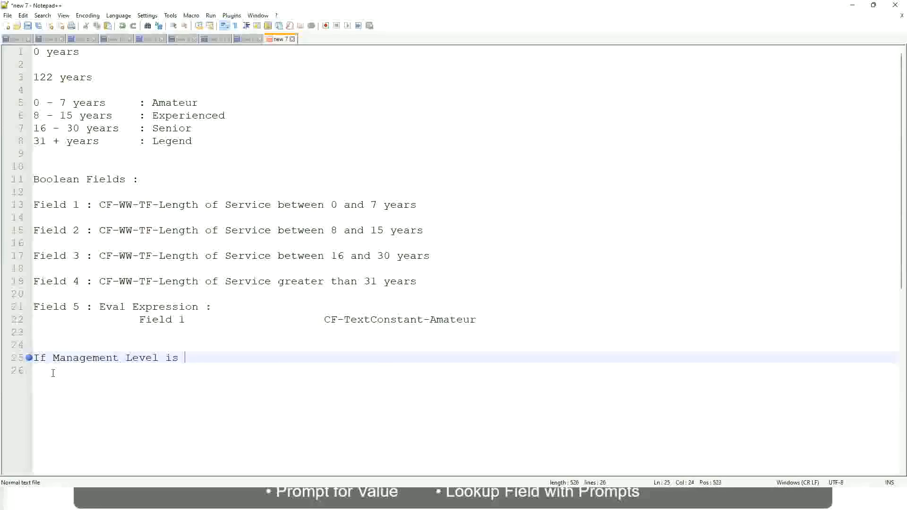
pyautogui.write('Manager or A')
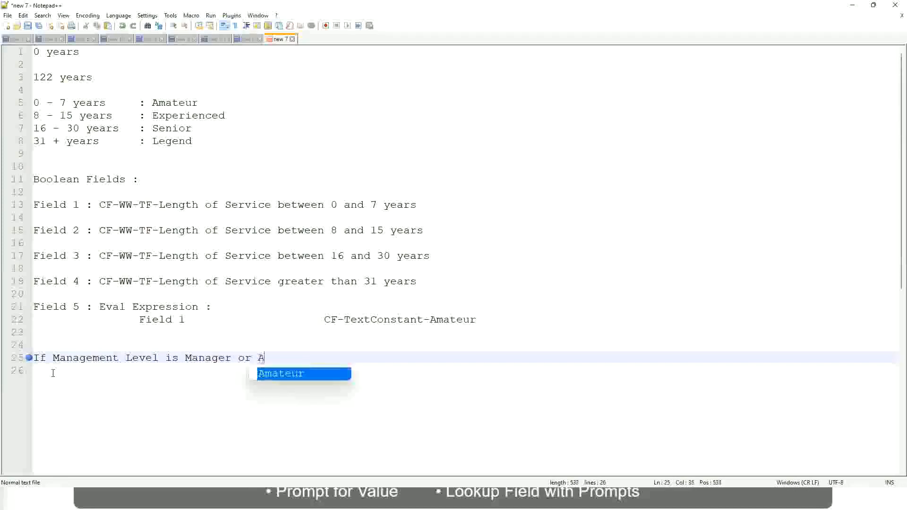
pyautogui.write('bove')
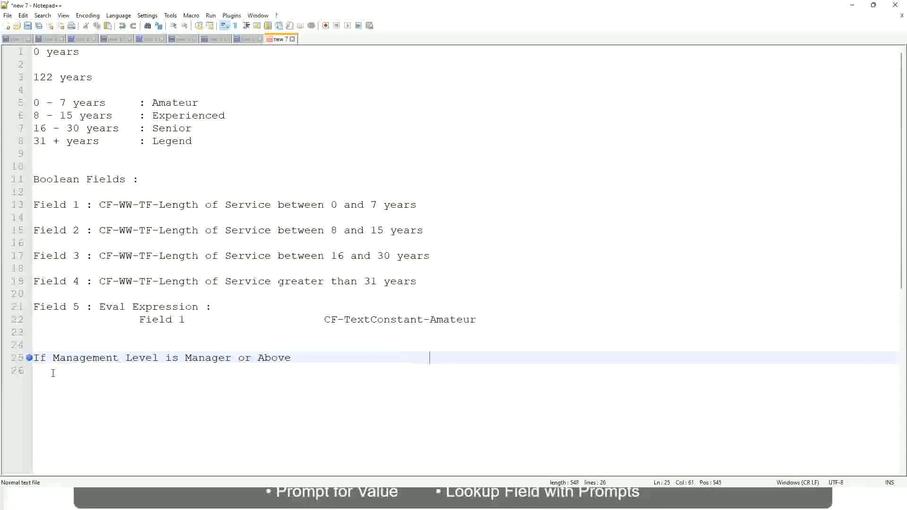
# - Pair that condition with 'Proposed Allowance Plan : Car Allowance'
pyautogui.write('Propose')
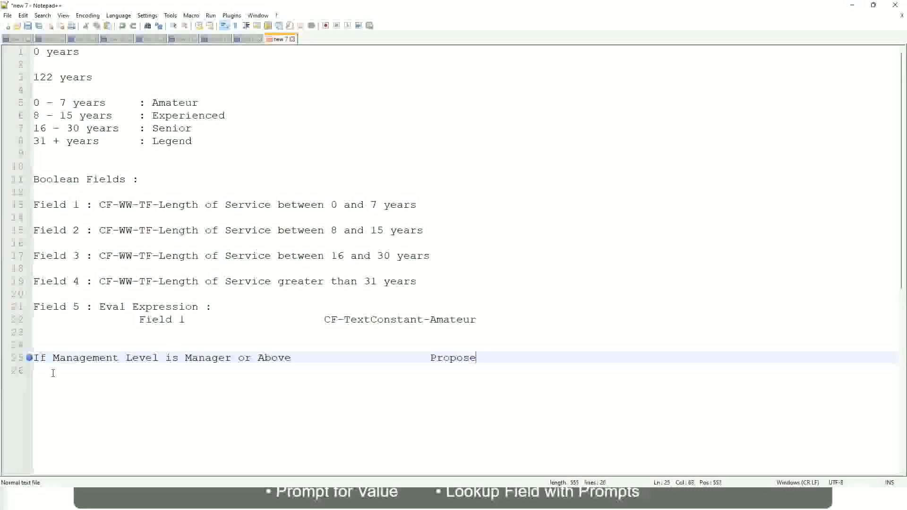
pyautogui.write('d')
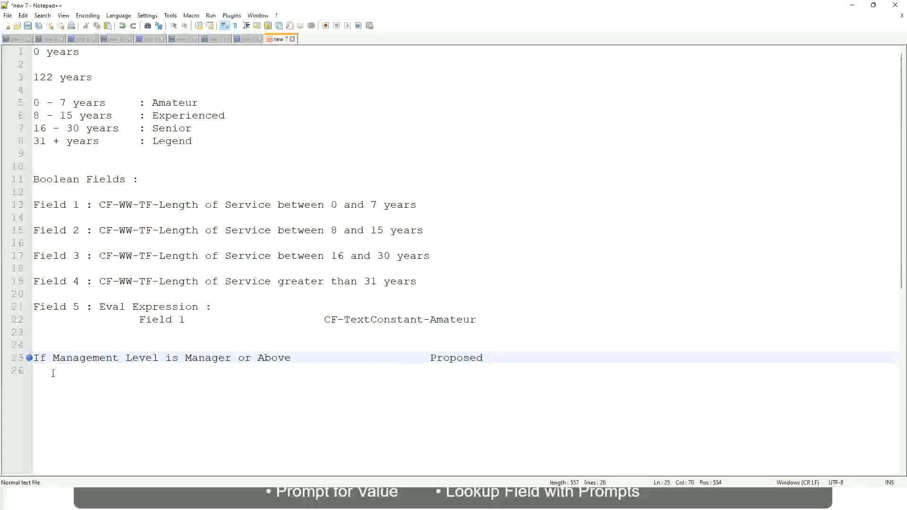
pyautogui.write('A')
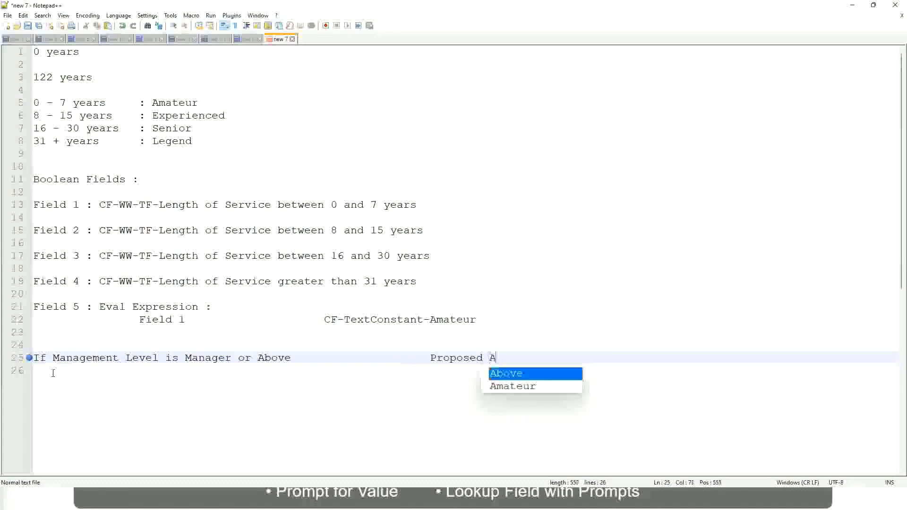
pyautogui.write('llowance')
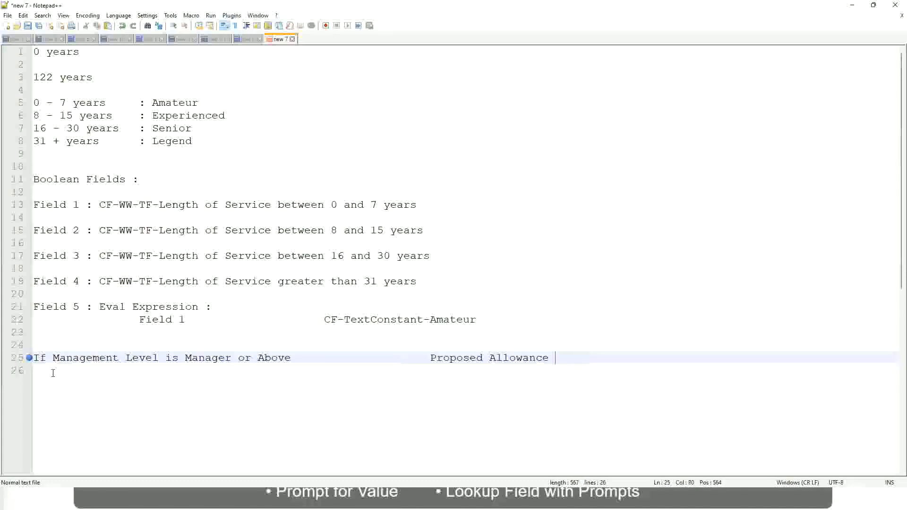
pyautogui.write('P')
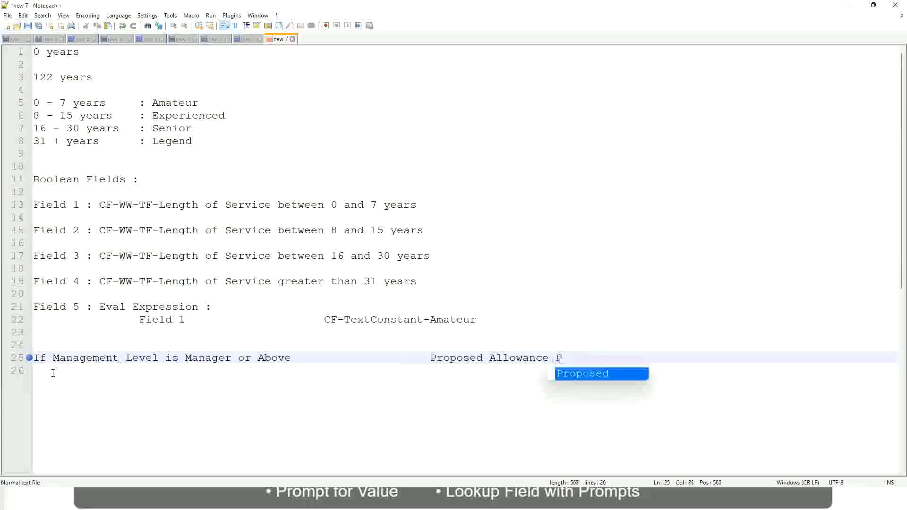
pyautogui.write('lan')
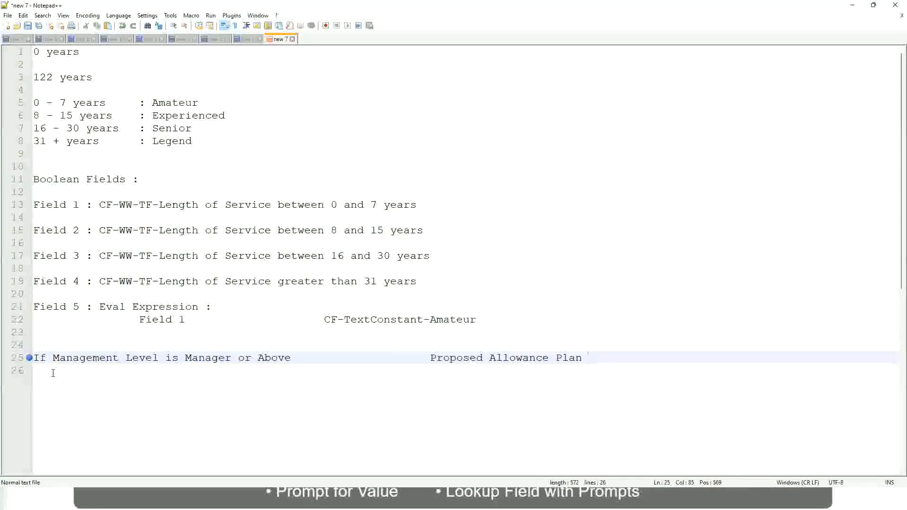
pyautogui.write(':')
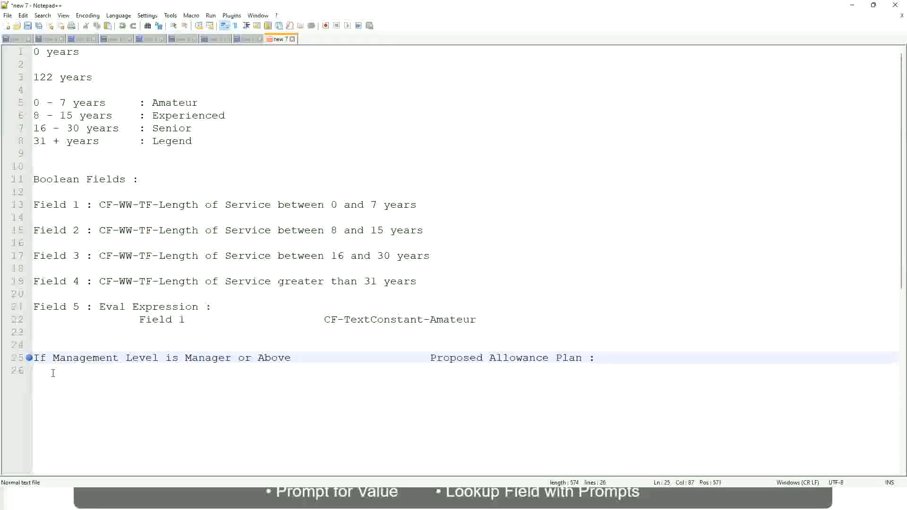
pyautogui.write('Car Allowance')
pyautogui.click(465, 370)
pyautogui.write('If')
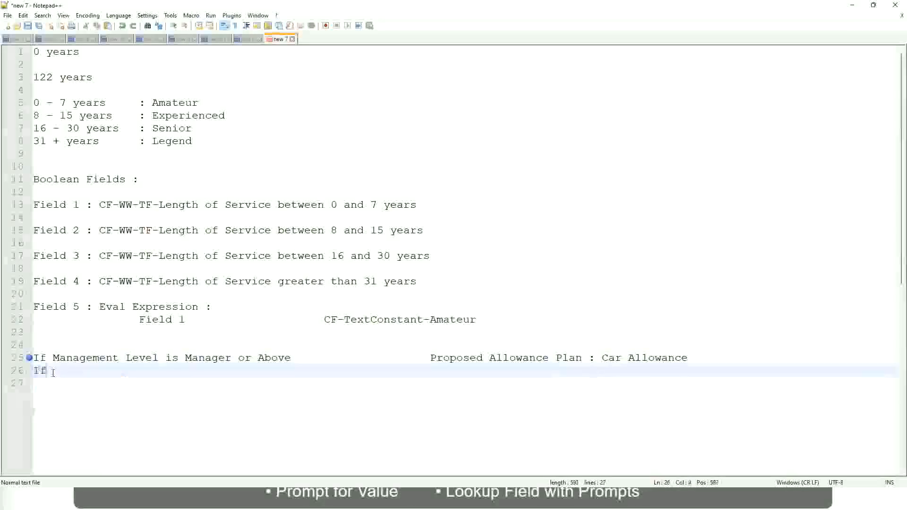
# - Trim the Manager condition to 'Manager' and add a Director rule with Executive Allowance
pyautogui.write('Management Level is')
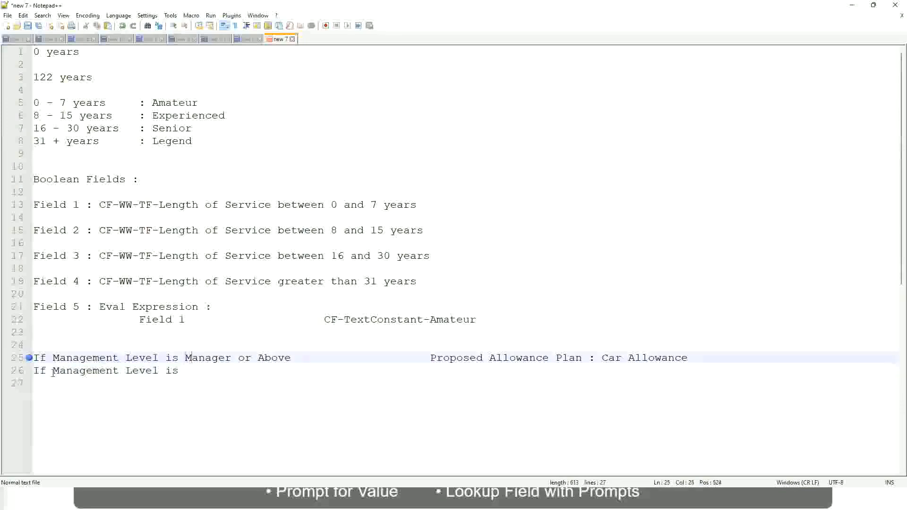
pyautogui.doubleClick(243, 357)
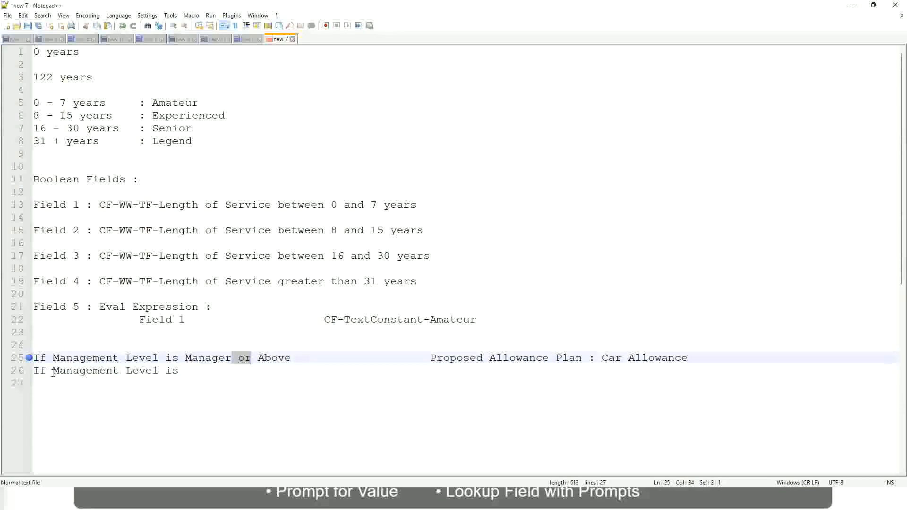
pyautogui.press('Delete')
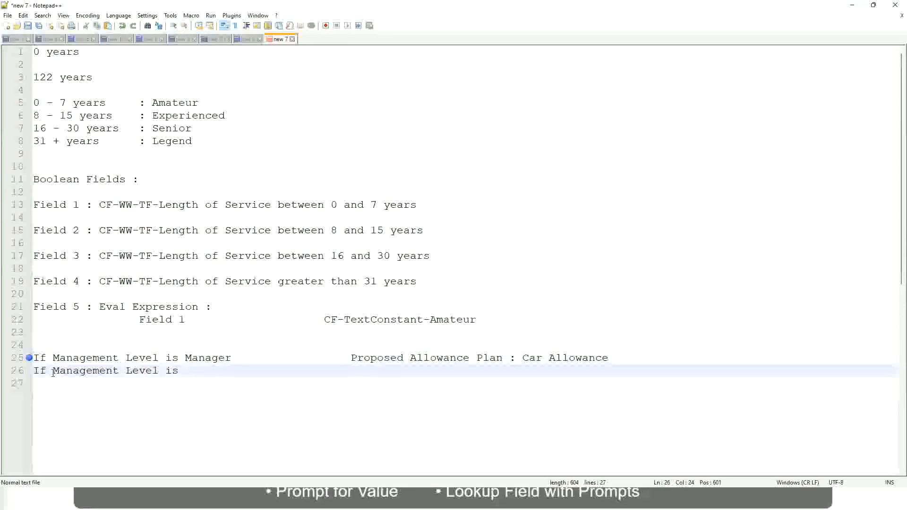
pyautogui.write('Di')
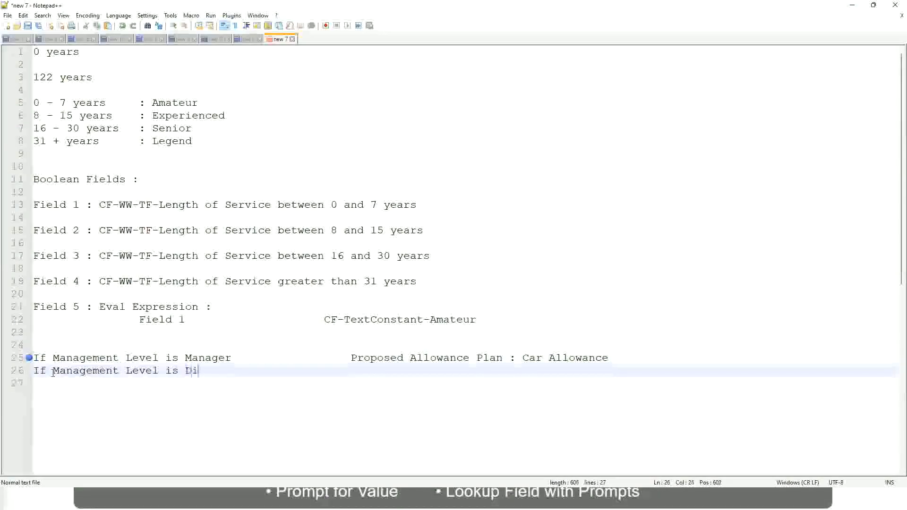
pyautogui.write('rector                 Executive Allowance')
pyautogui.click(464, 383)
pyautogui.write('If')
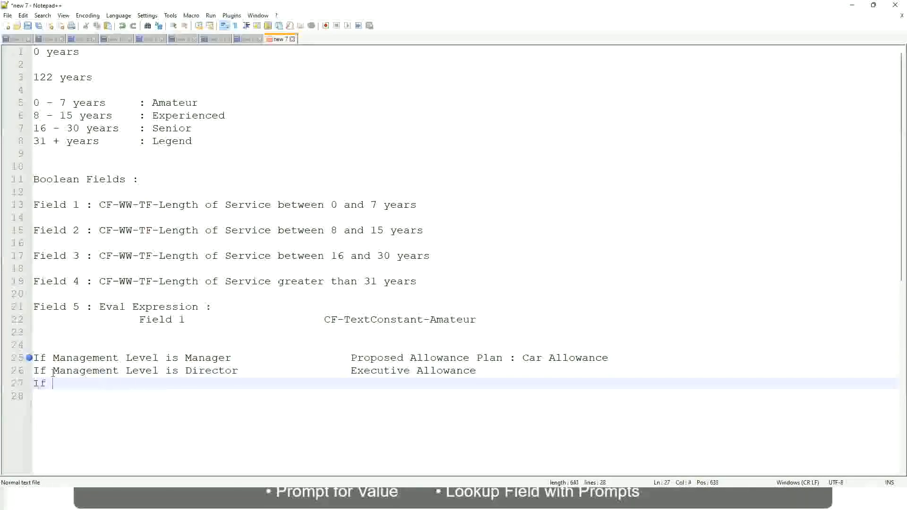
# - Add a third rule: Management Level is CEO gets CEO Allowance
pyautogui.write('Management is')
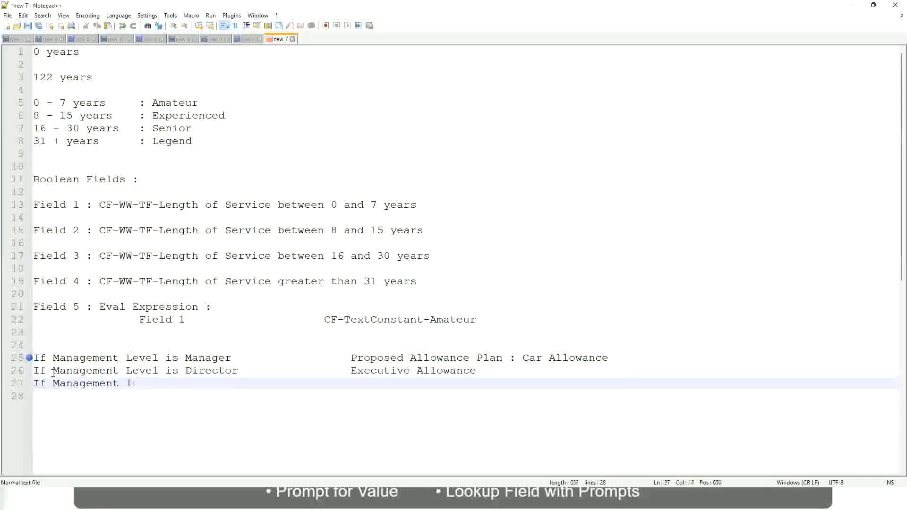
pyautogui.write('evel')
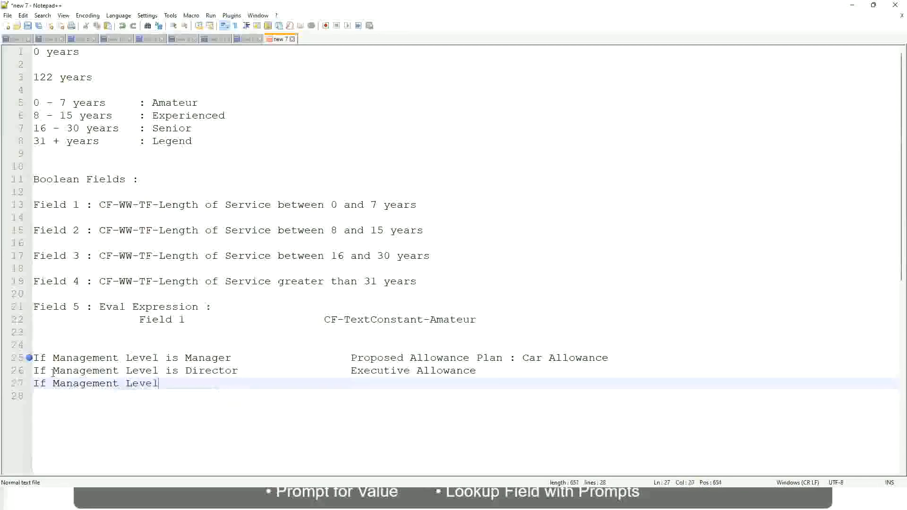
pyautogui.write('is CE')
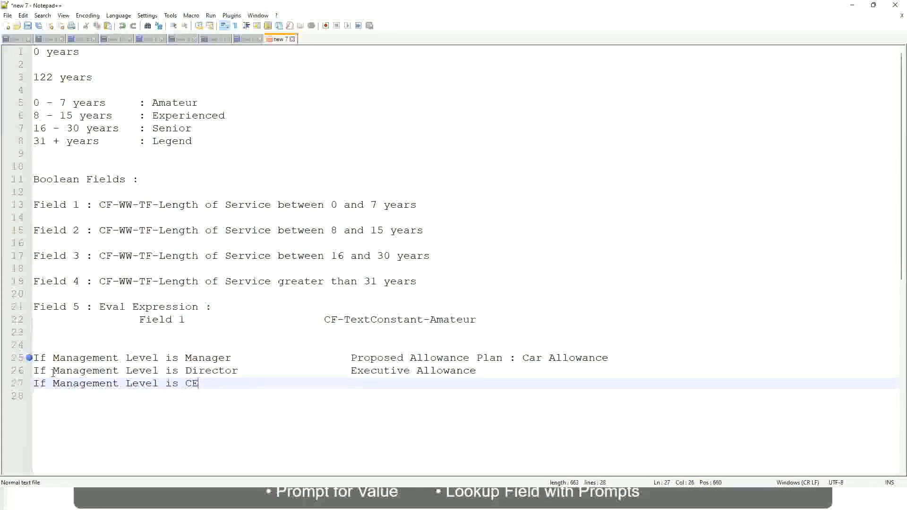
pyautogui.write('O')
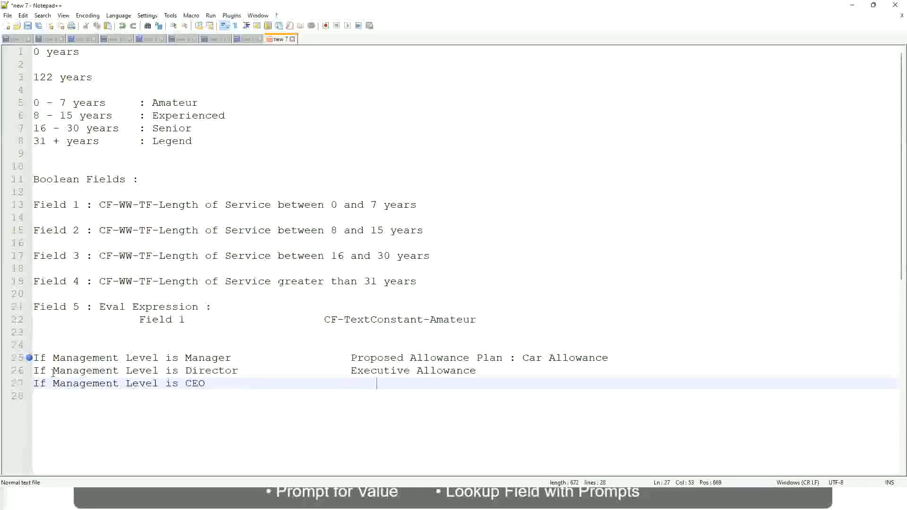
pyautogui.write('CEO Allowance')
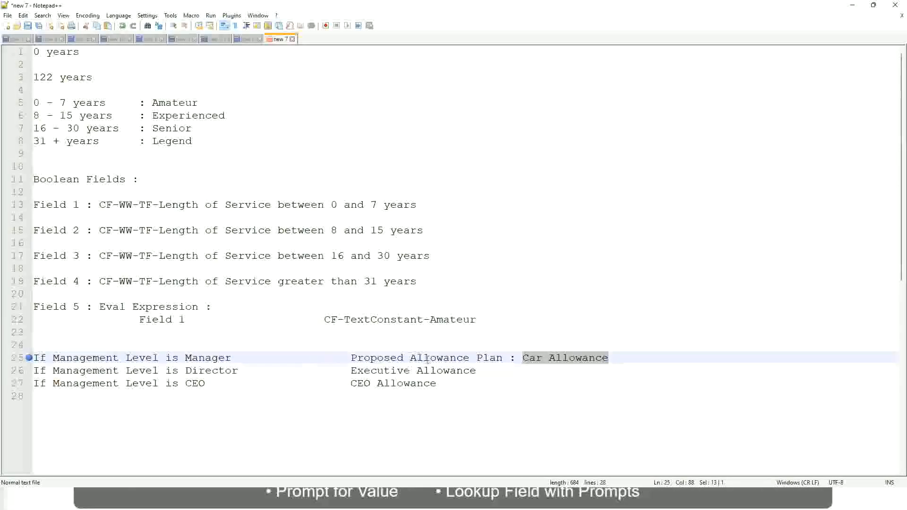
# - Rewrite the Manager and Director rules as Name of the Second Line Manager and Name of Manager
pyautogui.click(416, 358)
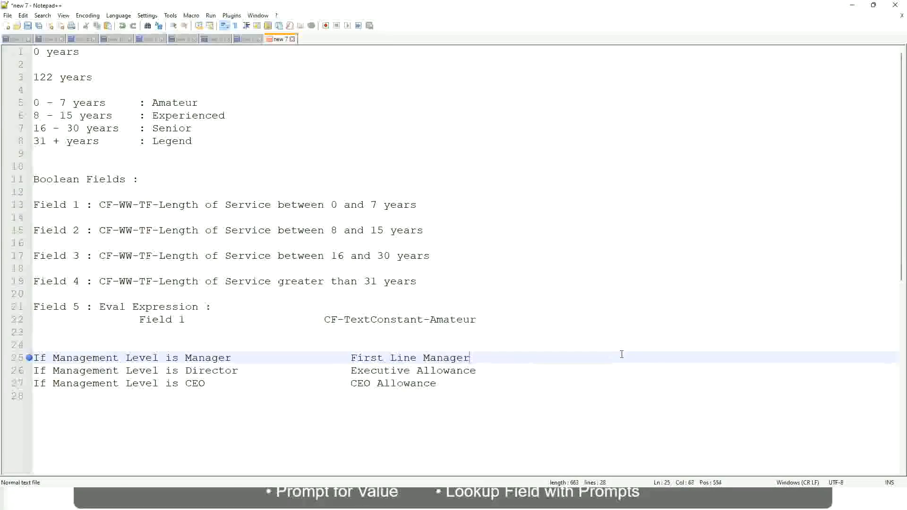
pyautogui.click(352, 357)
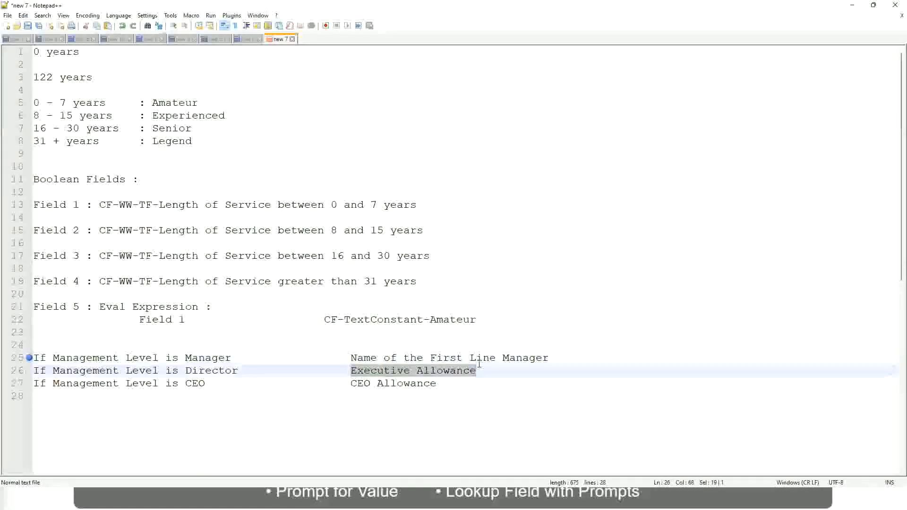
pyautogui.write('Name')
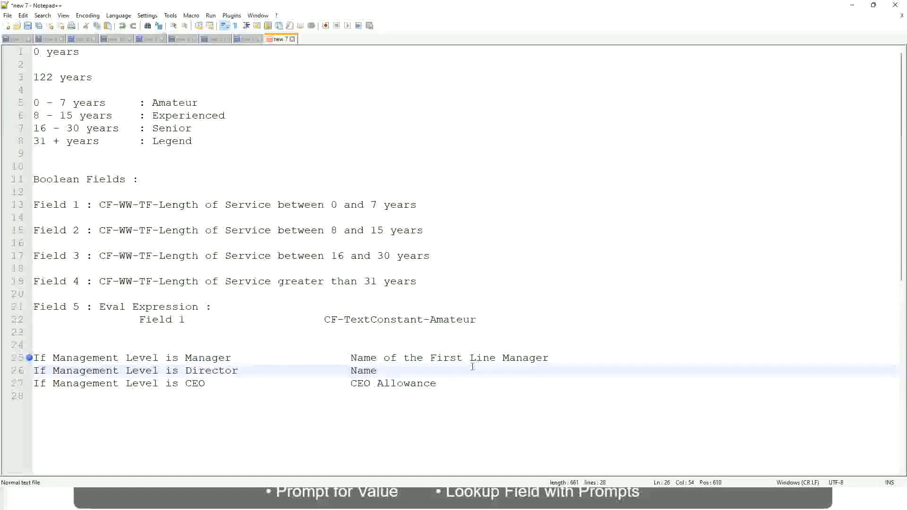
pyautogui.write('of')
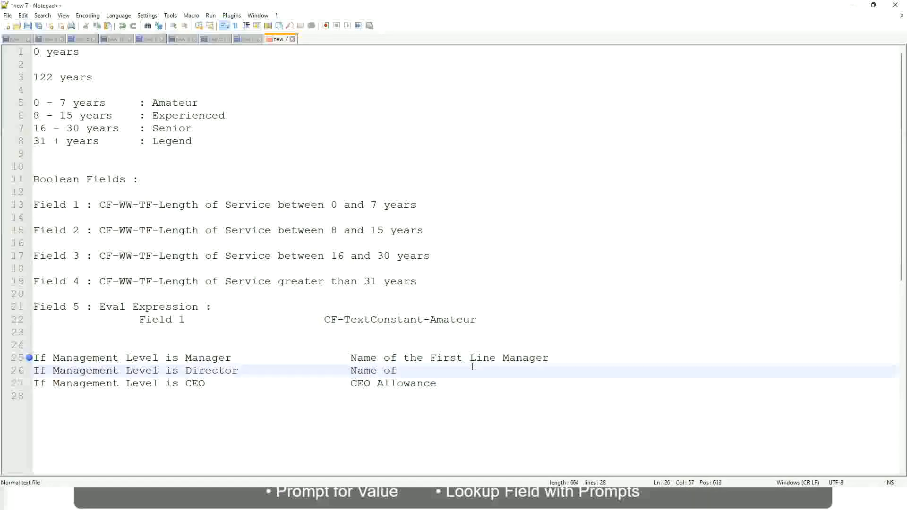
pyautogui.write('Firs')
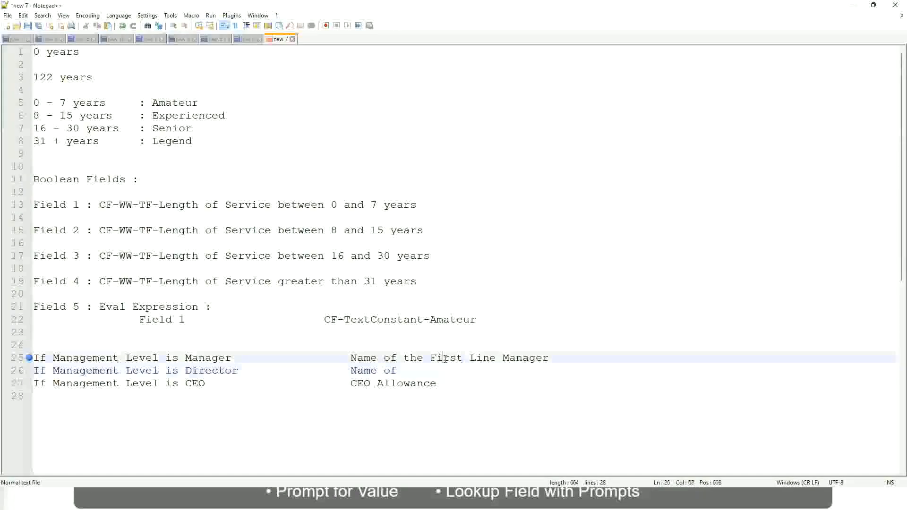
pyautogui.write('Second')
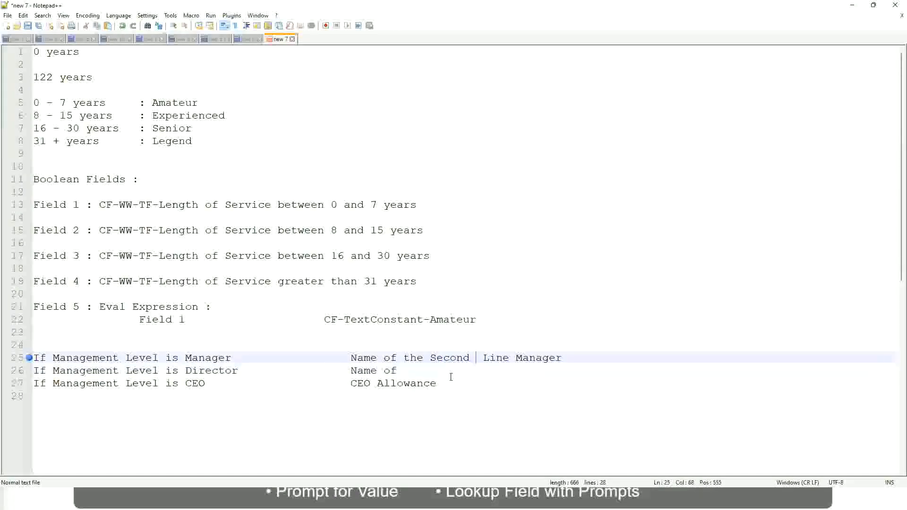
pyautogui.press('Backspace')
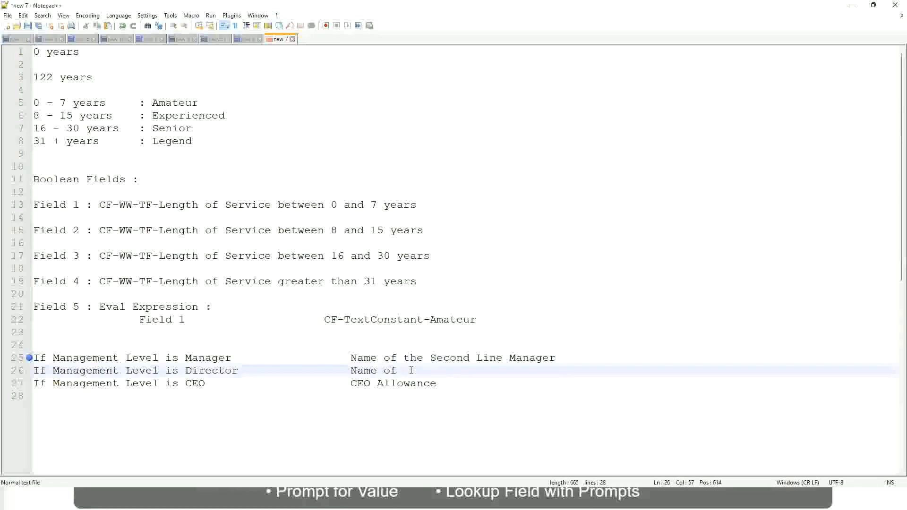
pyautogui.write('Manager')
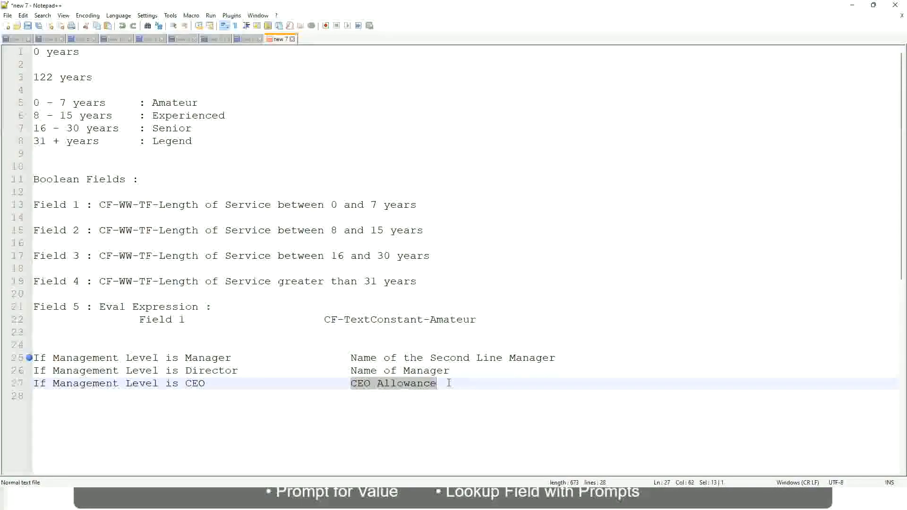
# - Rewrite the CEO rule as name of CEO/Himself/Herself
pyautogui.write('name of CEO')
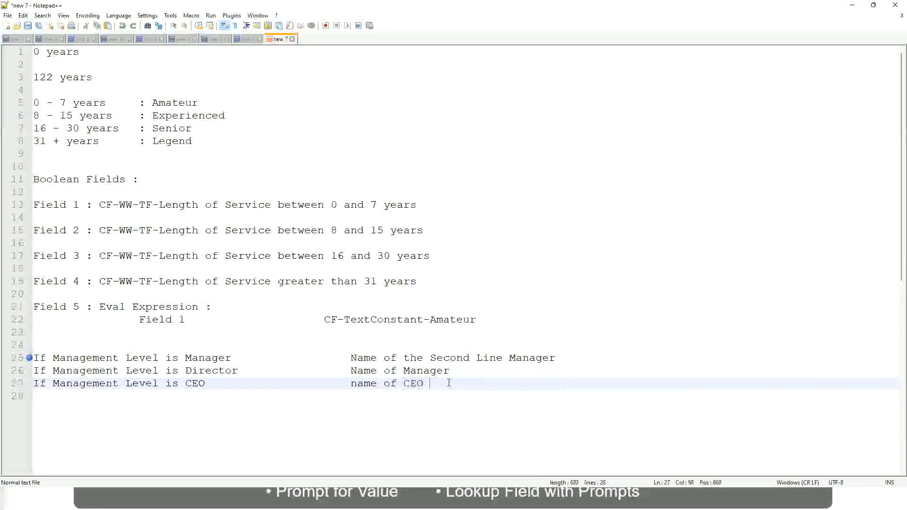
pyautogui.write('/')
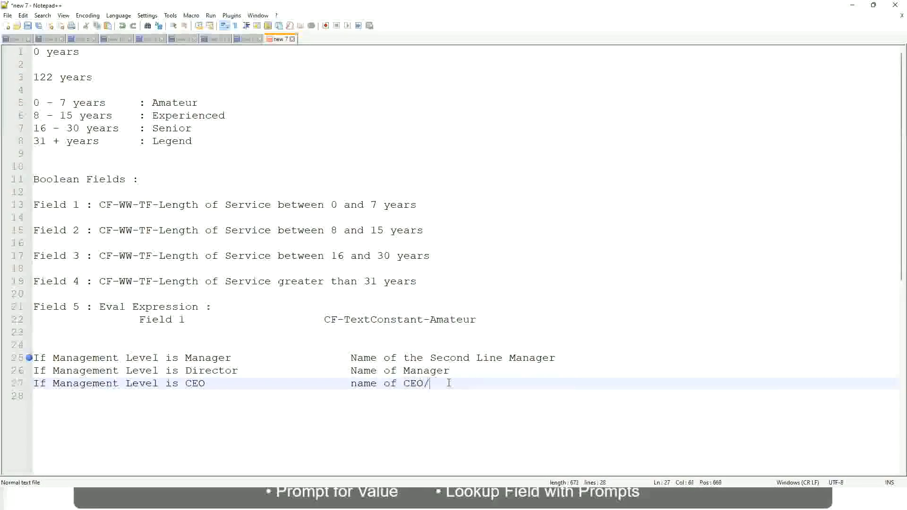
pyautogui.write('Hinself/Herself')
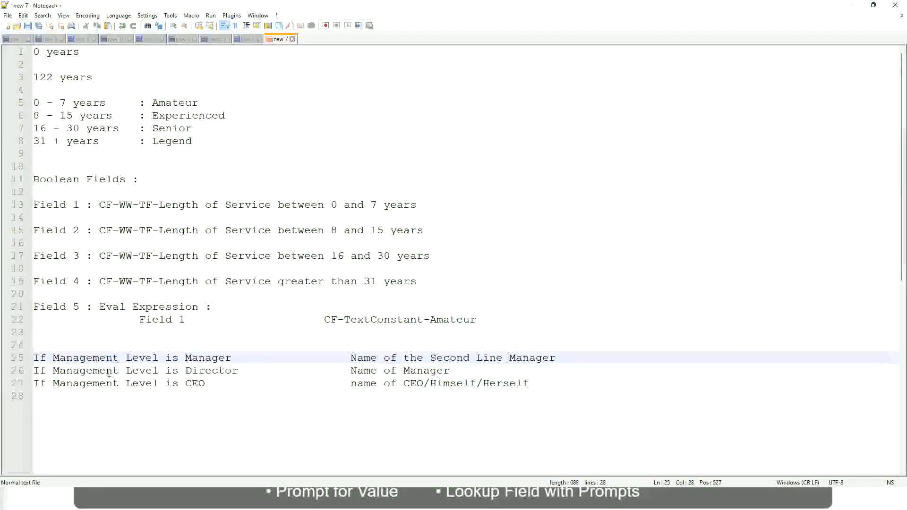
# - Review the band and management-level rule lines in the Notepad++ notes before returning to Workday
pyautogui.click(225, 371)
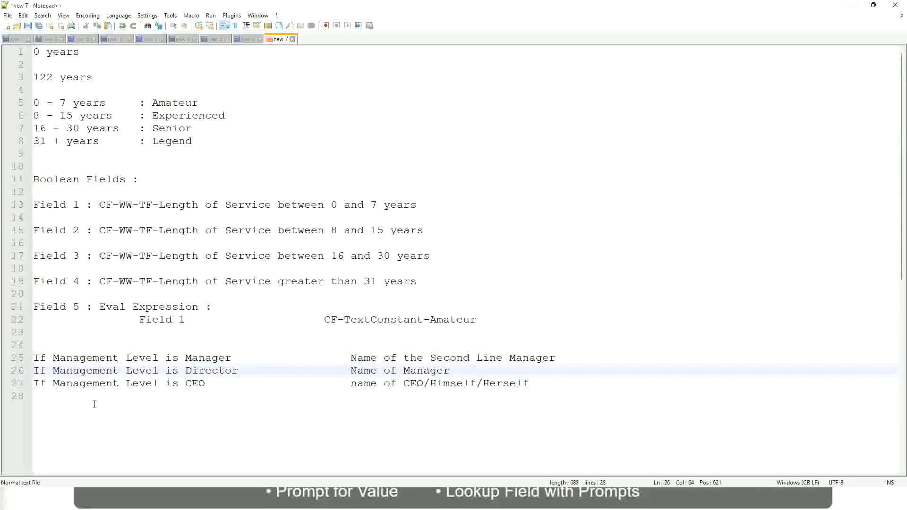
pyautogui.click(202, 370)
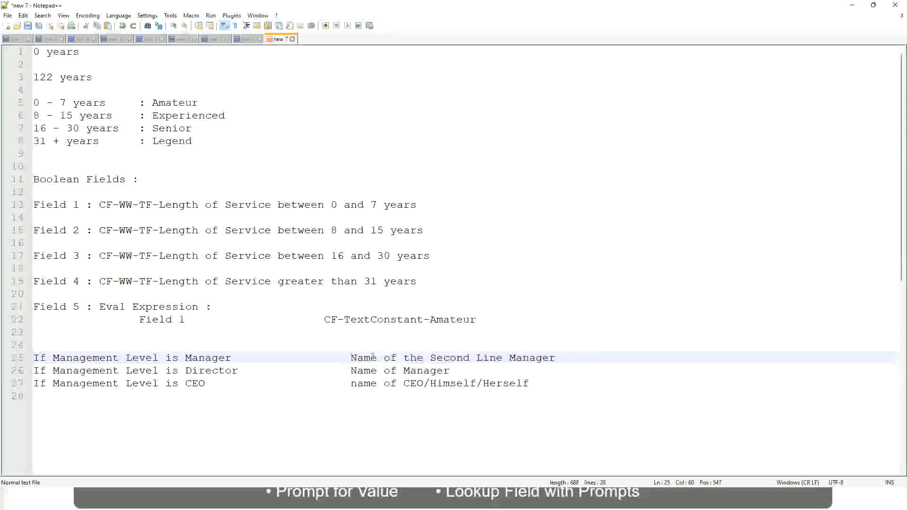
pyautogui.moveTo(349, 358); pyautogui.dragTo(557, 357)
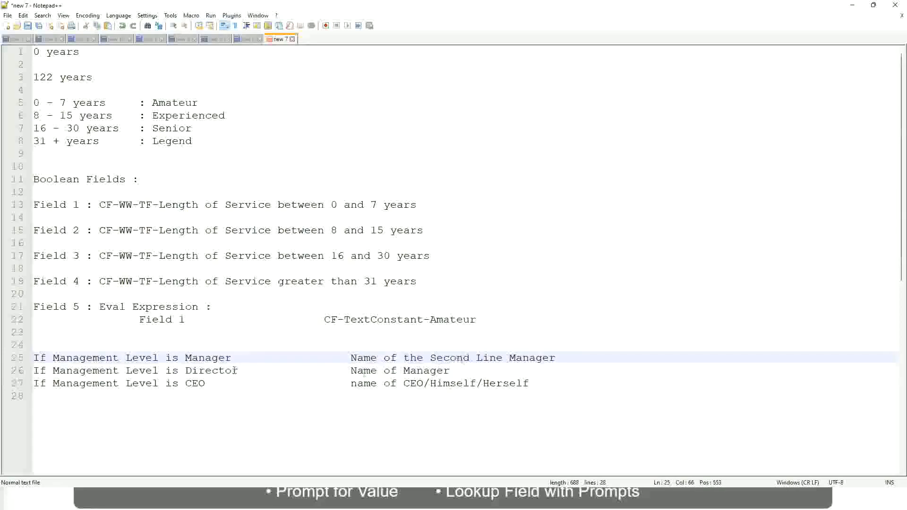
pyautogui.click(233, 358)
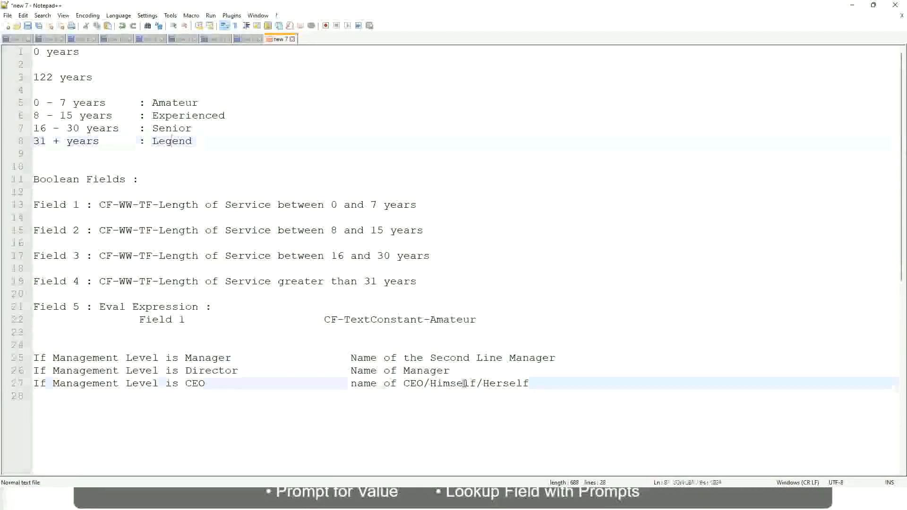
pyautogui.click(435, 357)
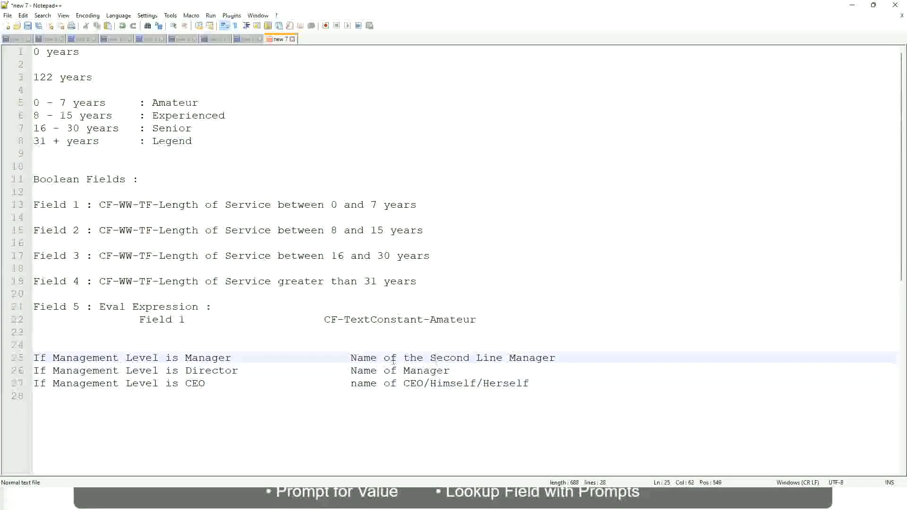
pyautogui.click(246, 370)
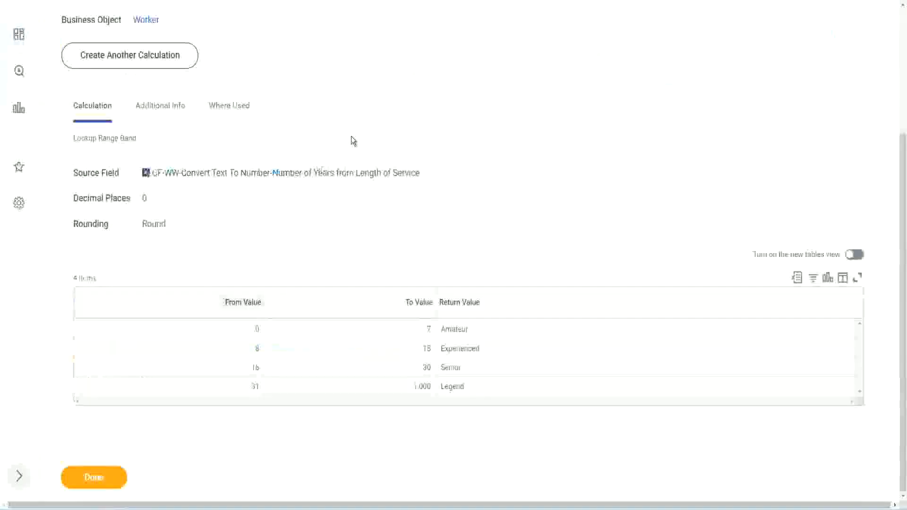
# - Open the WW Employee Details custom report for editing and reach its Columns grid
pyautogui.click(723, 81)
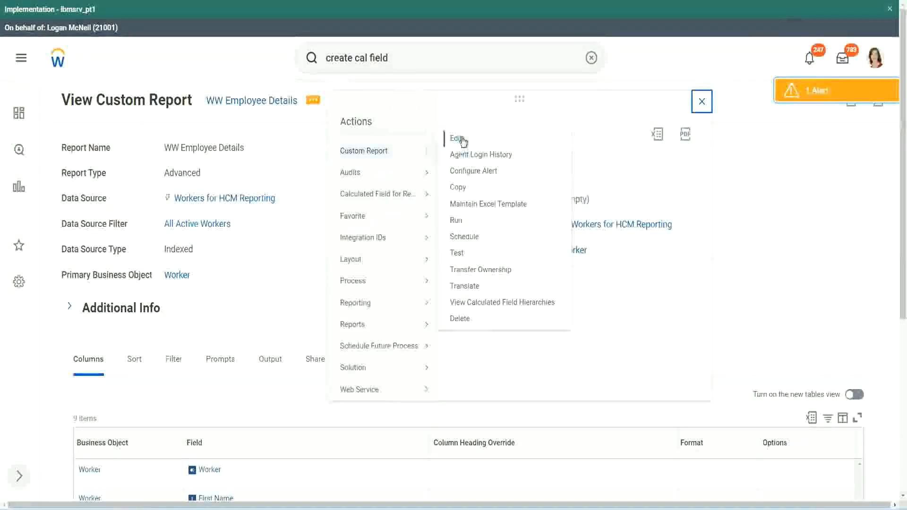
pyautogui.click(701, 101)
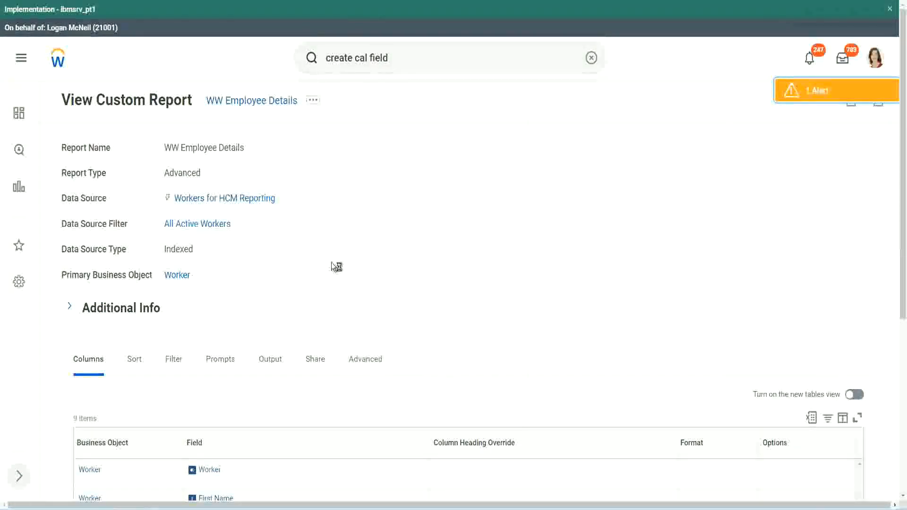
pyautogui.moveTo(322, 247)
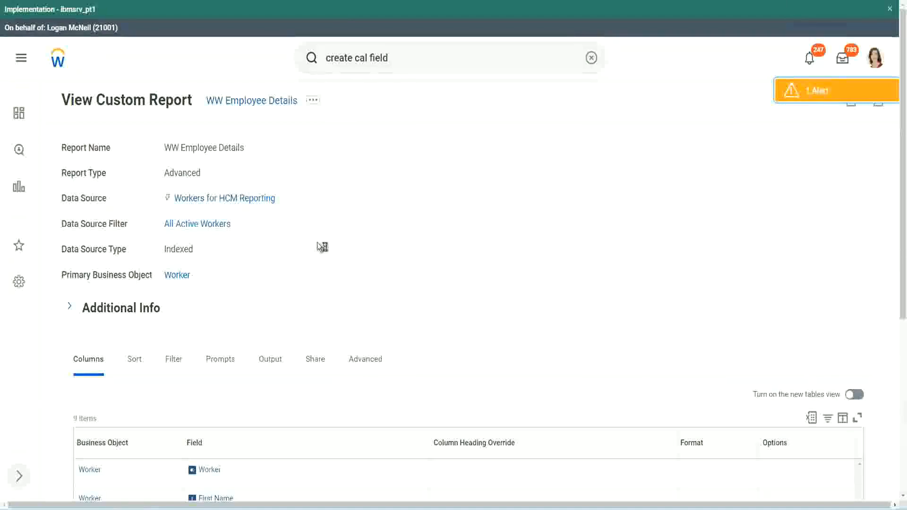
pyautogui.scroll(-3)
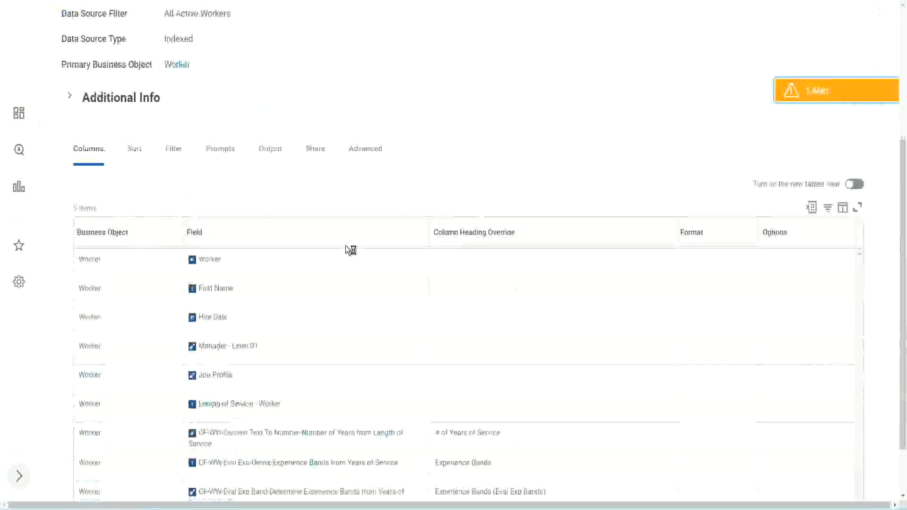
pyautogui.scroll(-3)
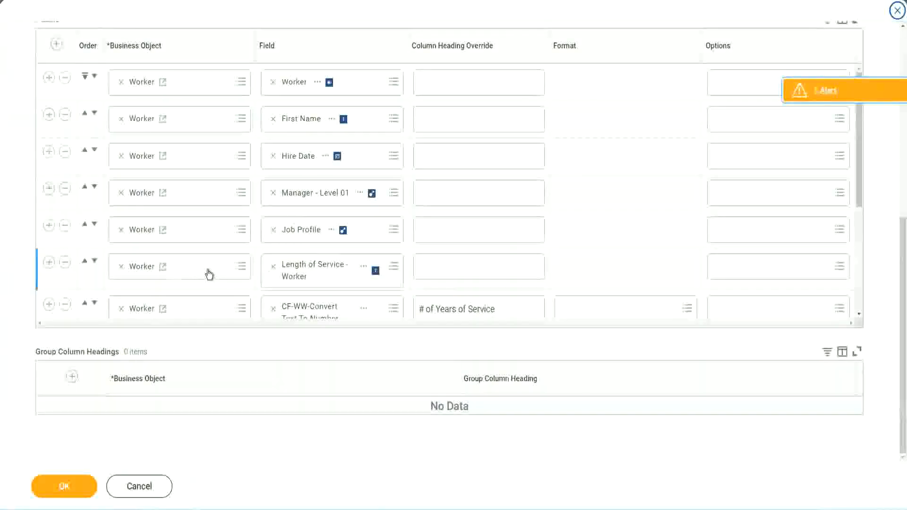
# - Add the CF-WW-LRB experience band field as a column headed 'Experience Bands (LRB)' and confirm
pyautogui.scroll(-3)
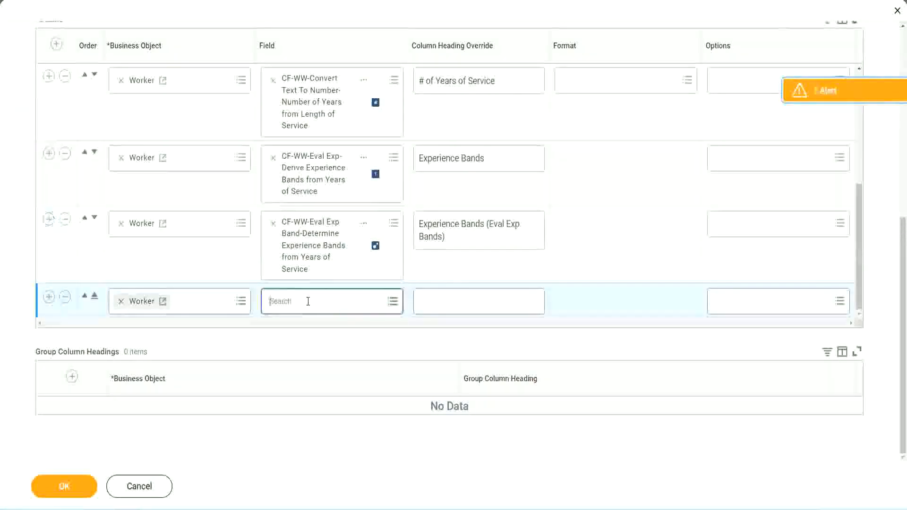
pyautogui.write('ence Bands from years of Service')
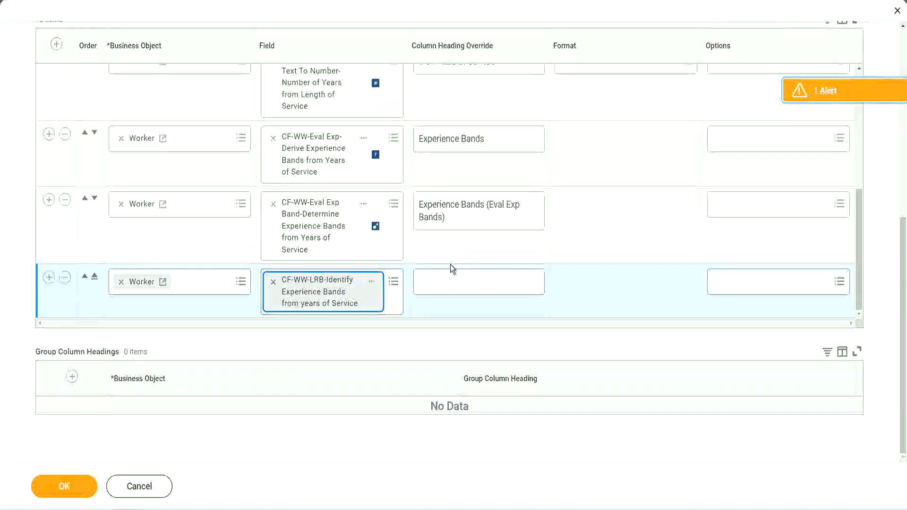
pyautogui.click(478, 282)
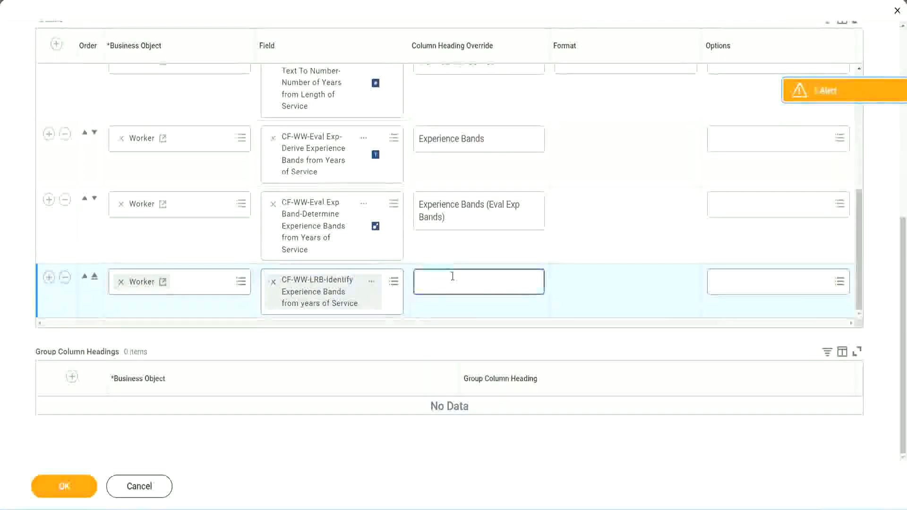
pyautogui.write('Expernence')
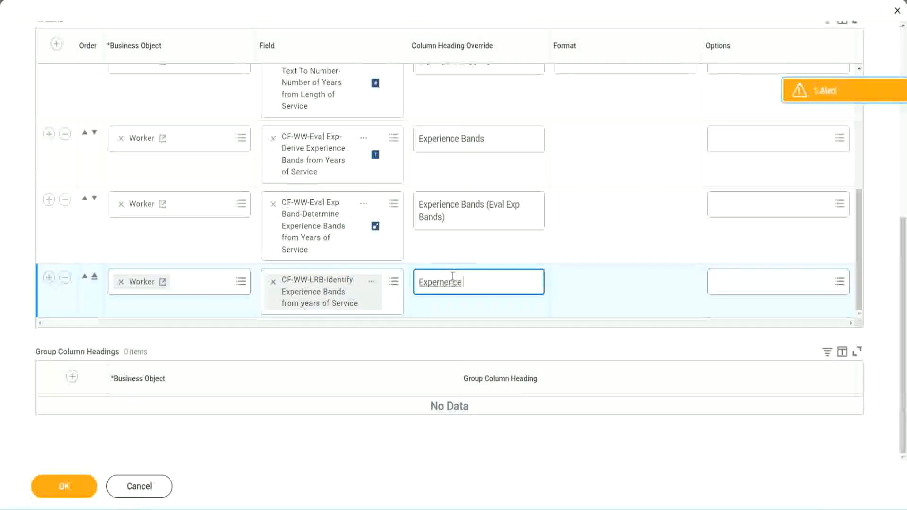
pyautogui.press('Backspace')
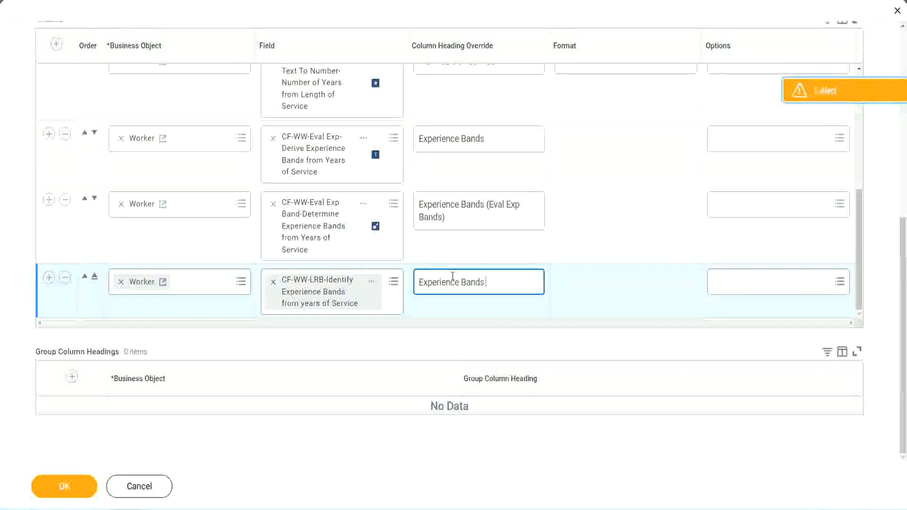
pyautogui.write('(LRB)')
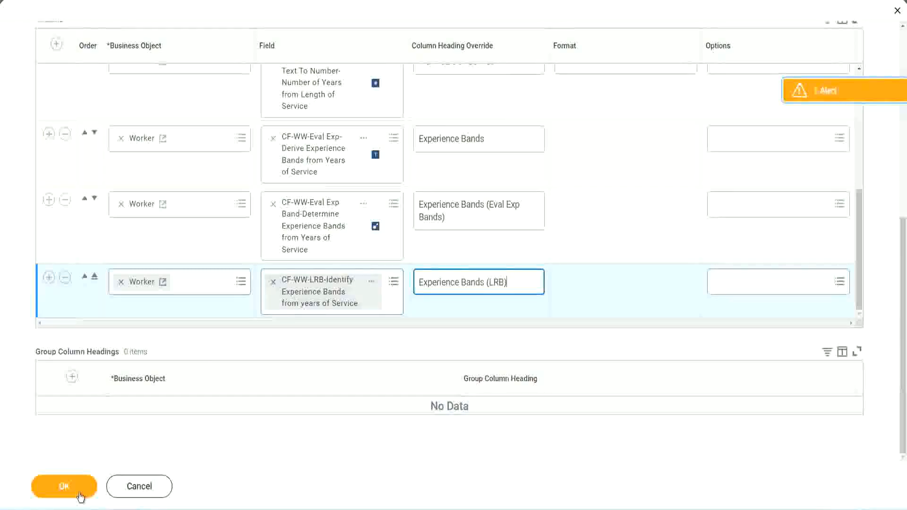
pyautogui.click(64, 486)
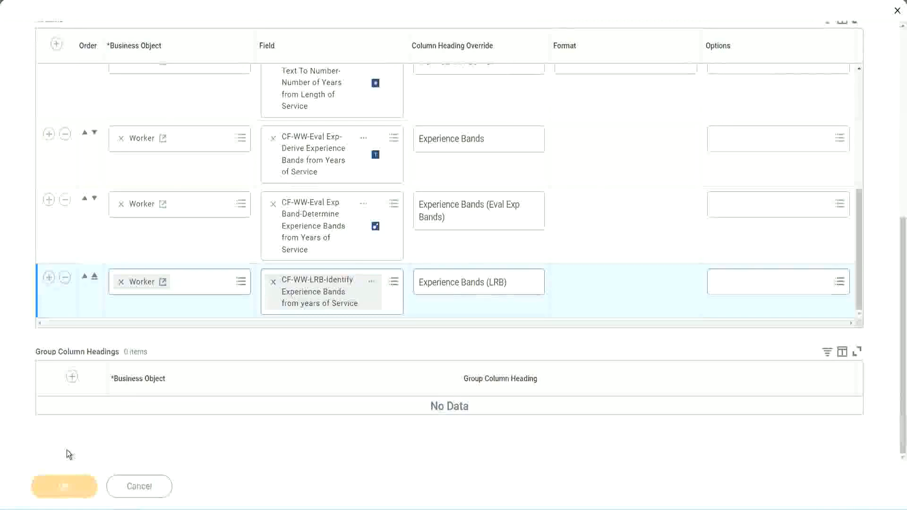
# - Run the report with no worker type filters to list 347 workers with the LRB band column filled
pyautogui.click(64, 486)
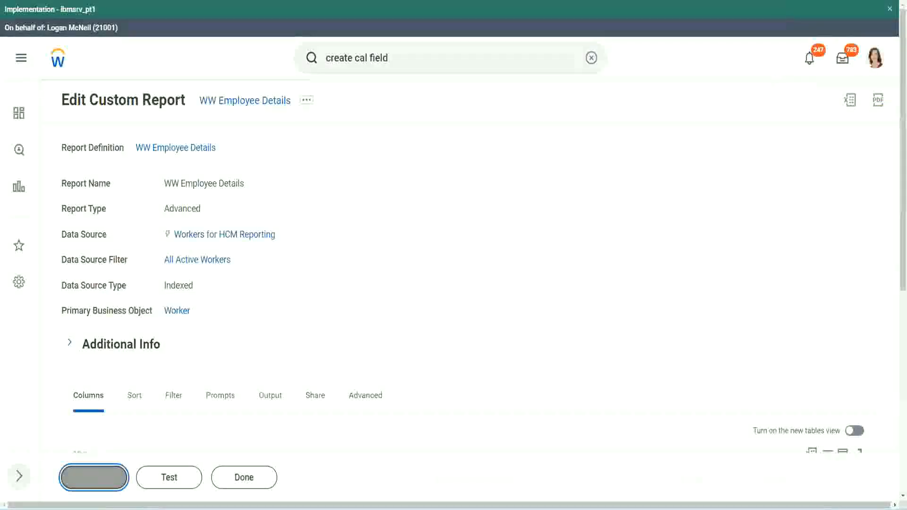
pyautogui.click(93, 477)
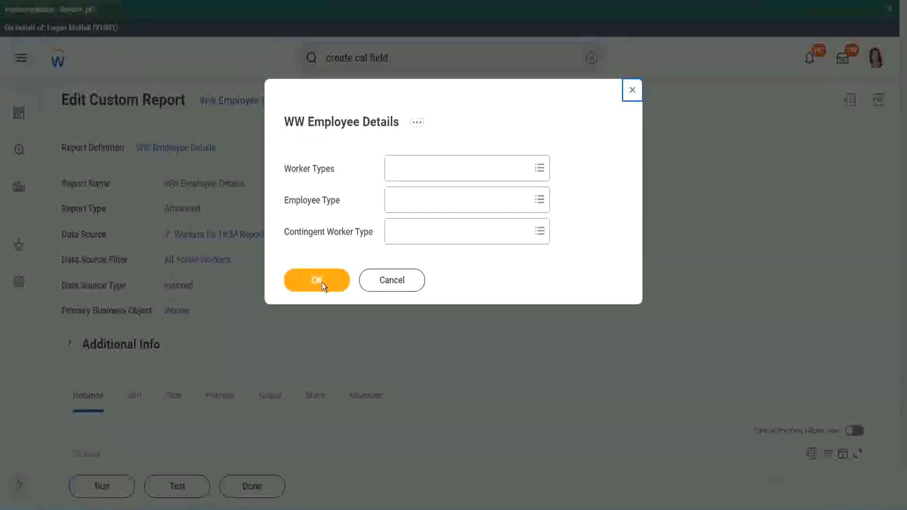
pyautogui.click(317, 280)
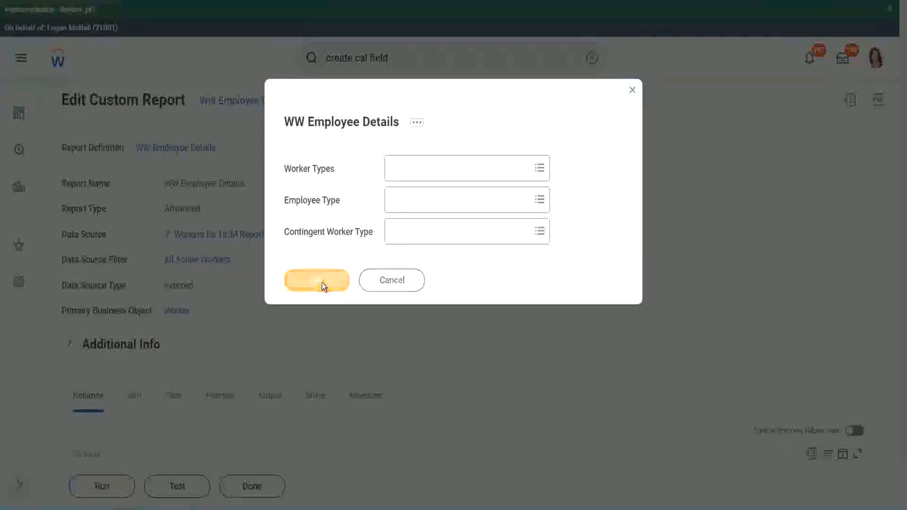
pyautogui.click(317, 280)
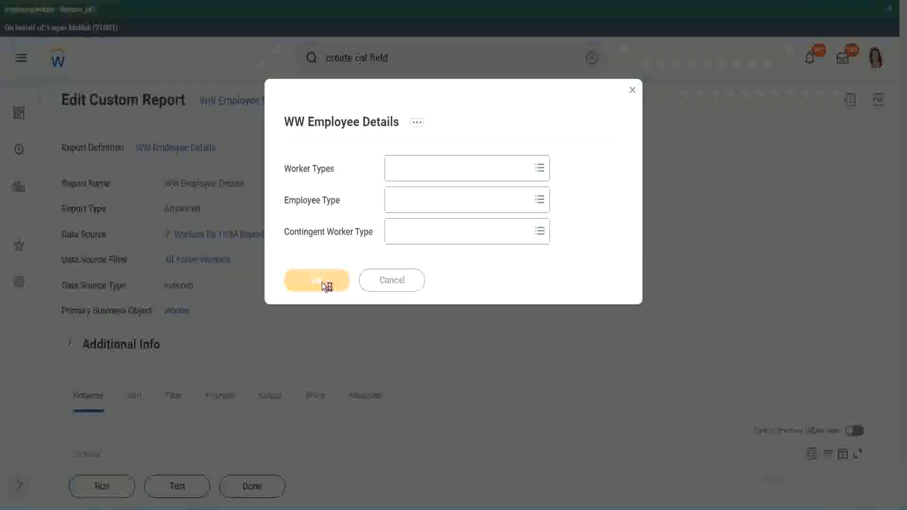
pyautogui.click(316, 280)
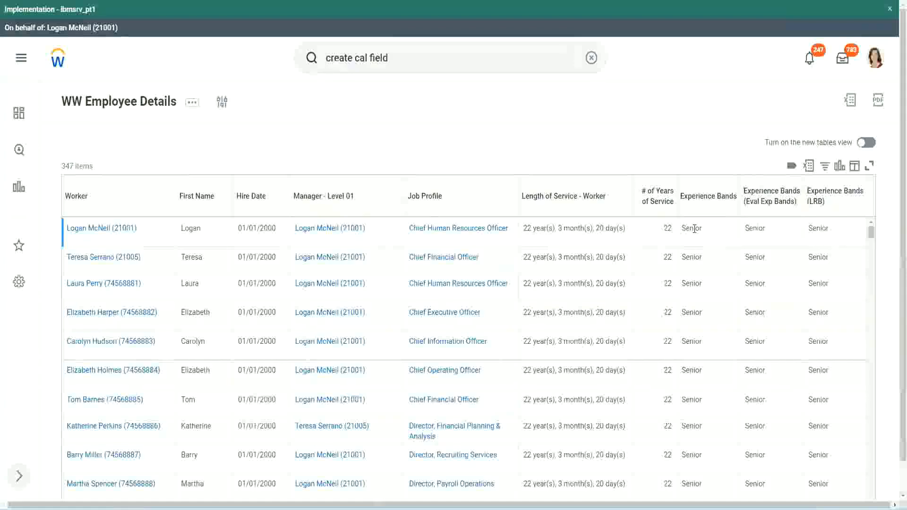
pyautogui.doubleClick(692, 228)
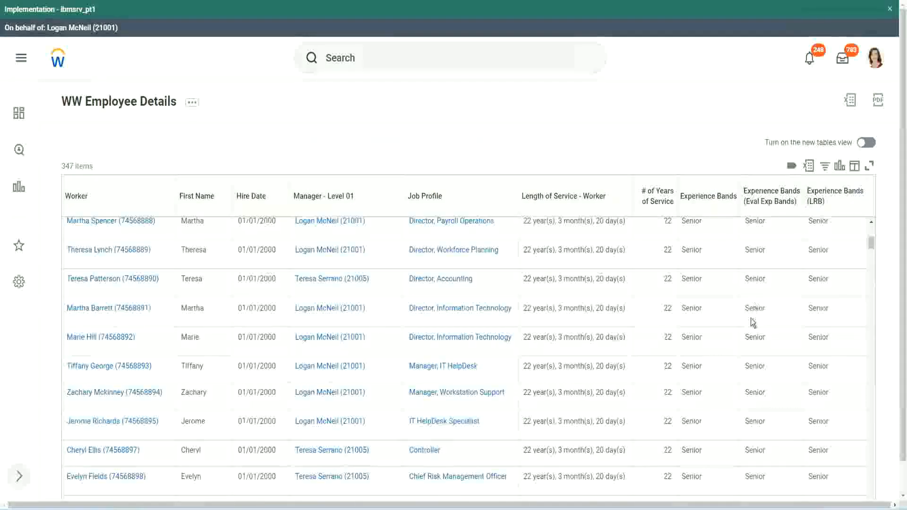
pyautogui.scroll(-3)
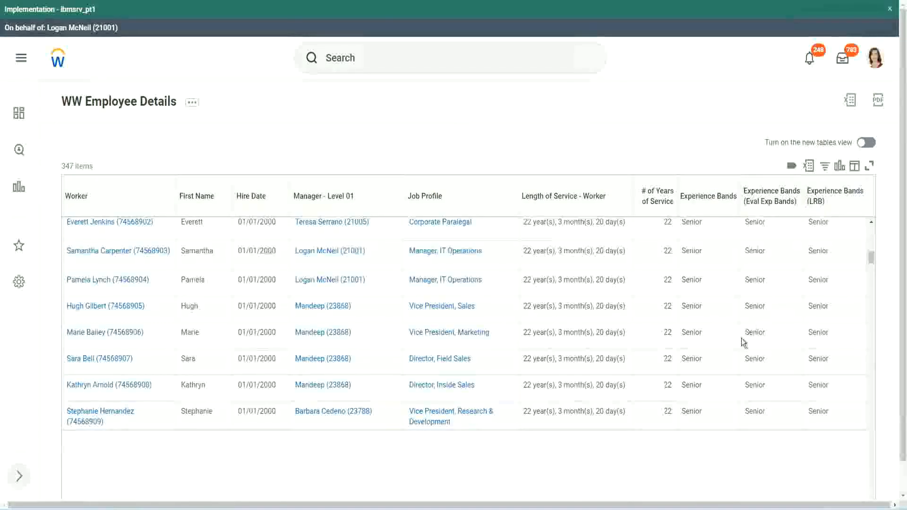
pyautogui.moveTo(763, 337)
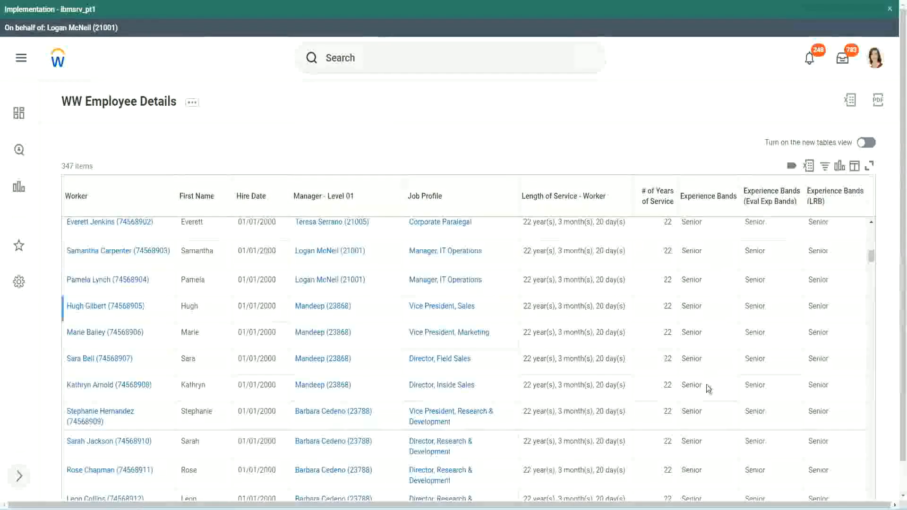
pyautogui.scroll(-3)
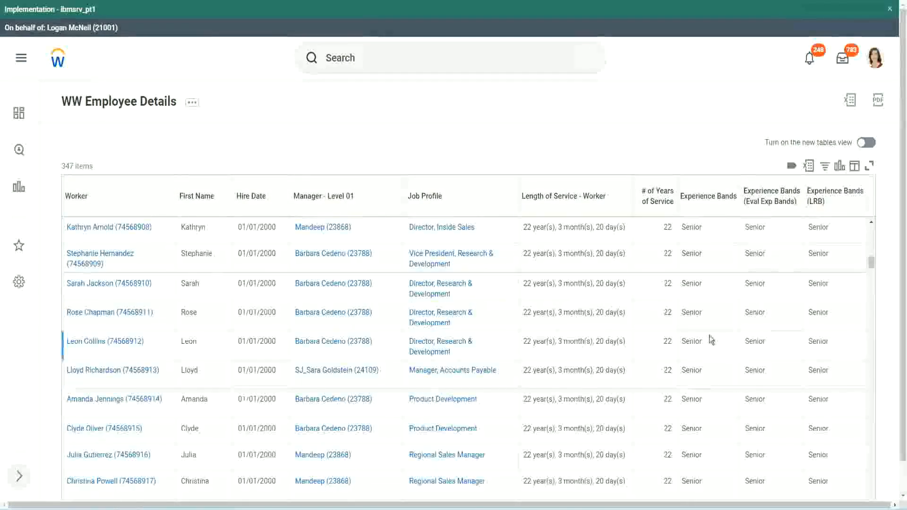
pyautogui.scroll(-3)
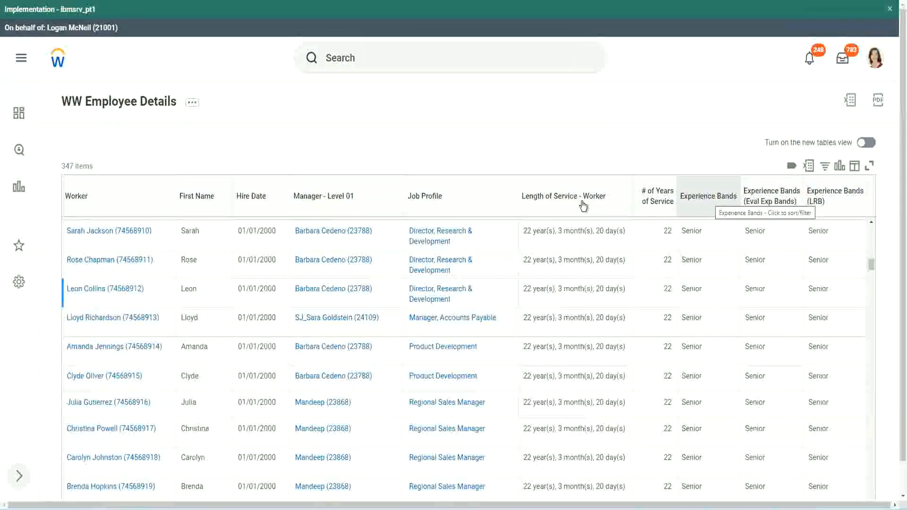
pyautogui.moveTo(372, 160)
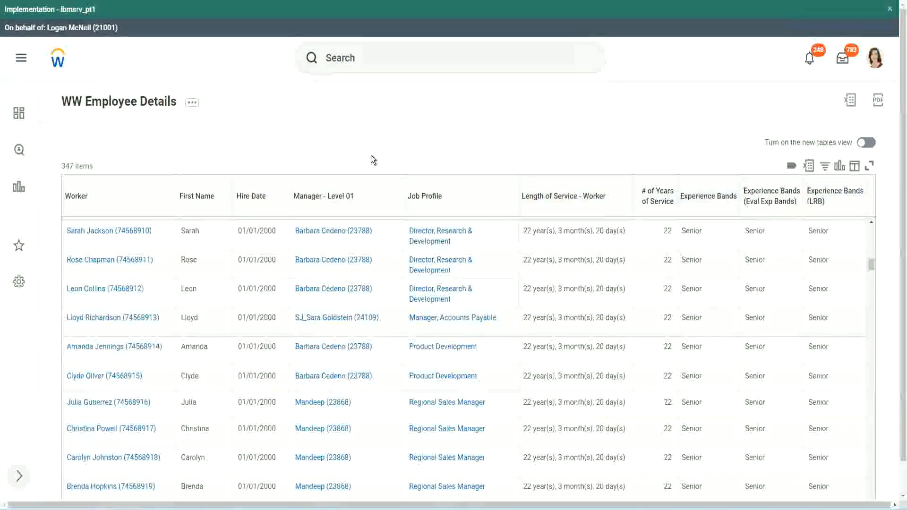